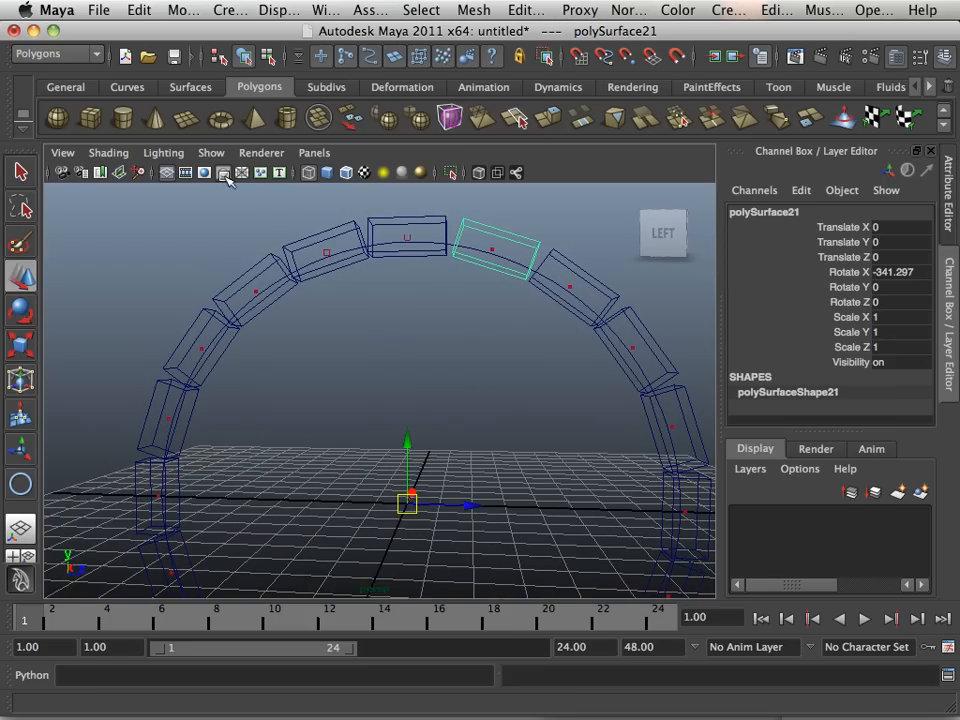
- Hide all object types with Show > None, then re-enable Polygons to show only the tread block
click(211, 152)
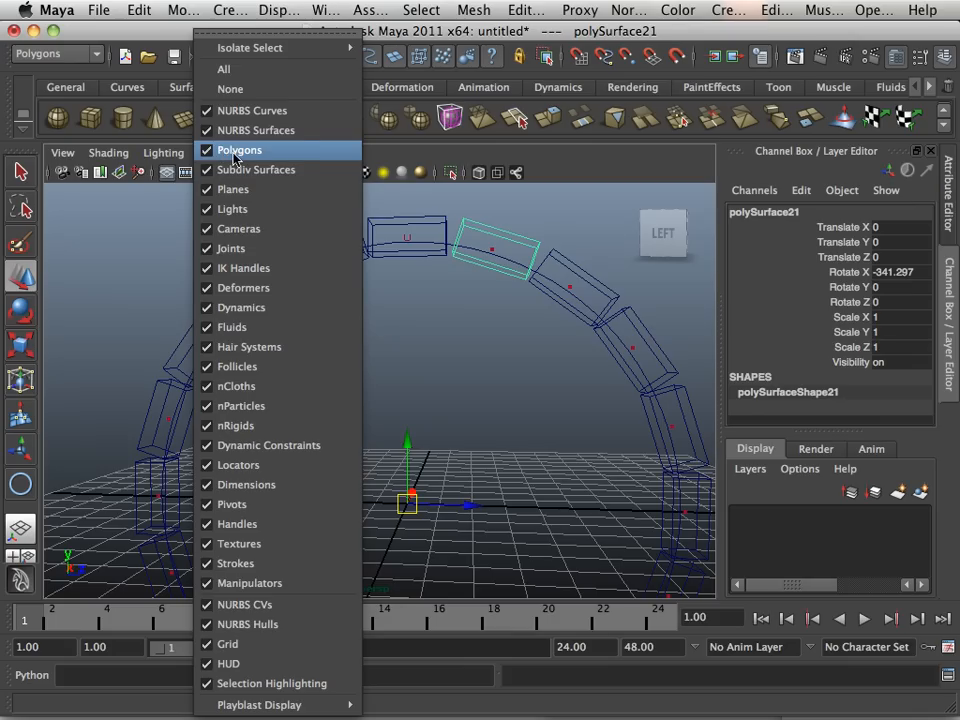
mouse_move(252, 110)
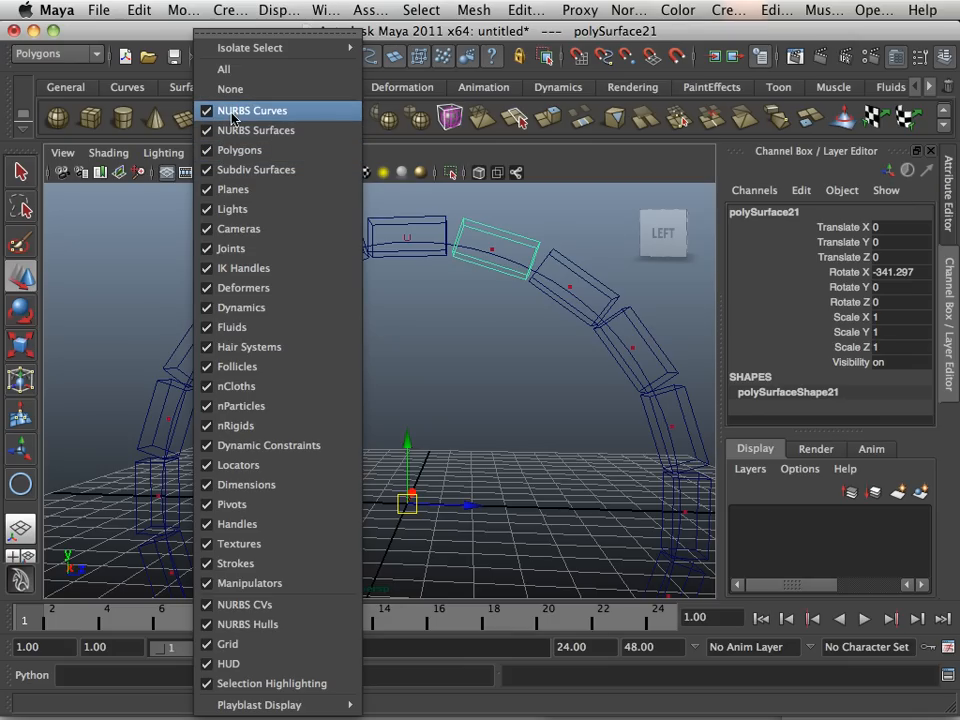
mouse_move(237, 89)
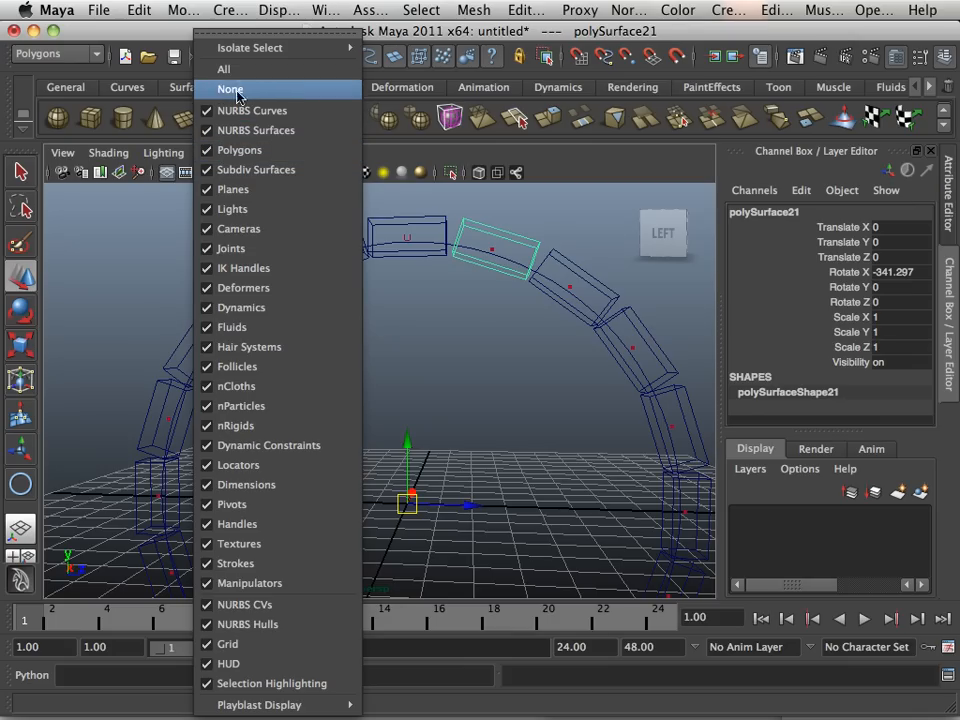
click(230, 89)
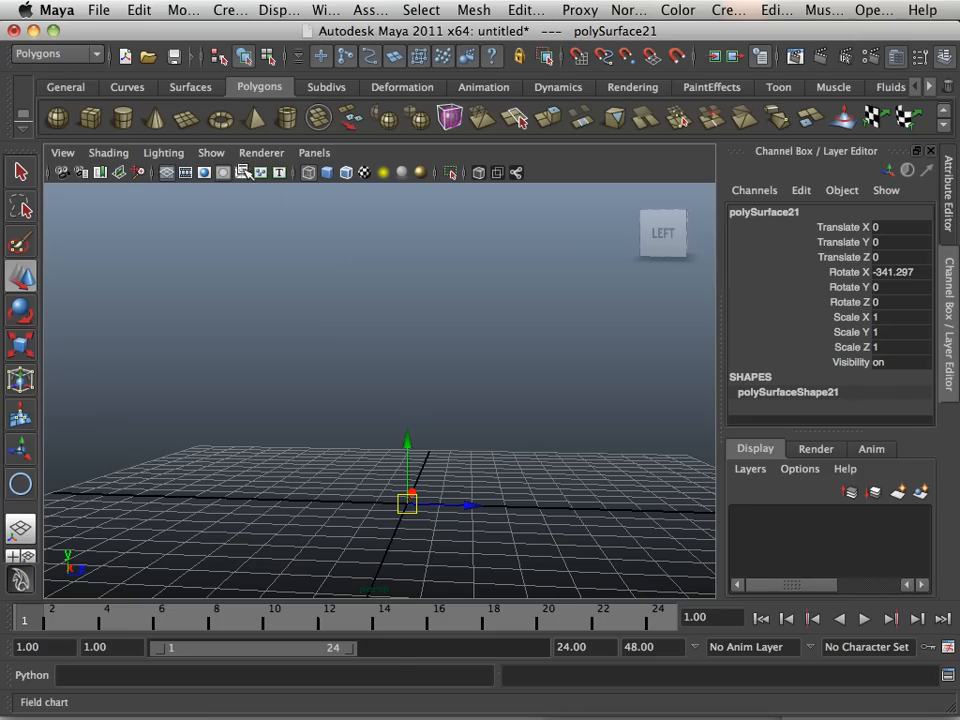
click(211, 152)
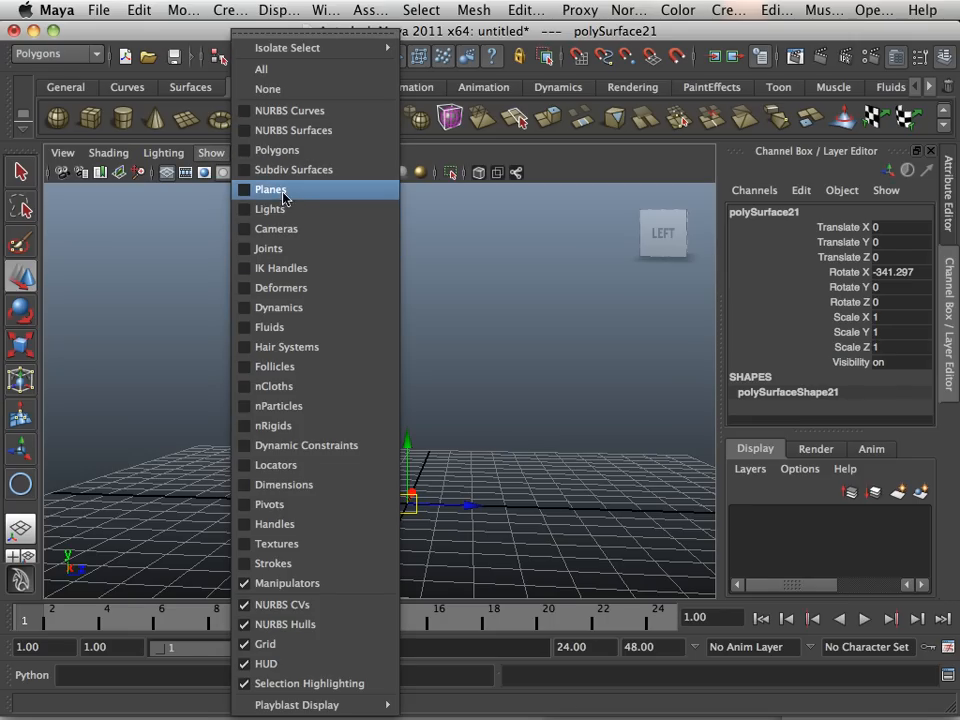
click(270, 189)
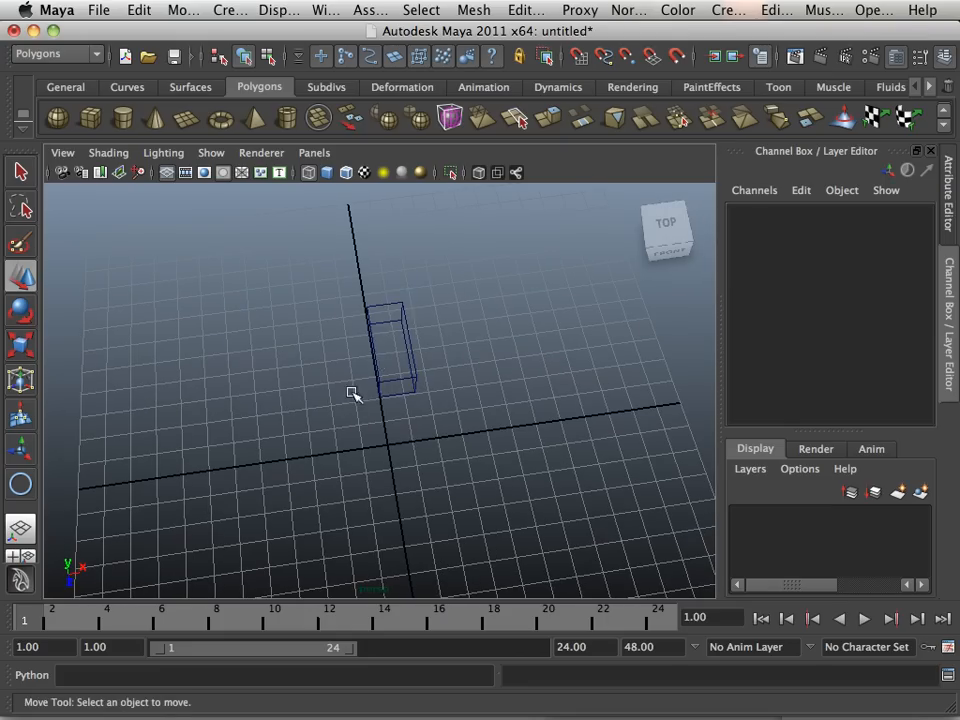
- Taper the tread block by transforming its selected faces with Edit Mesh > Transform Component
click(392, 345)
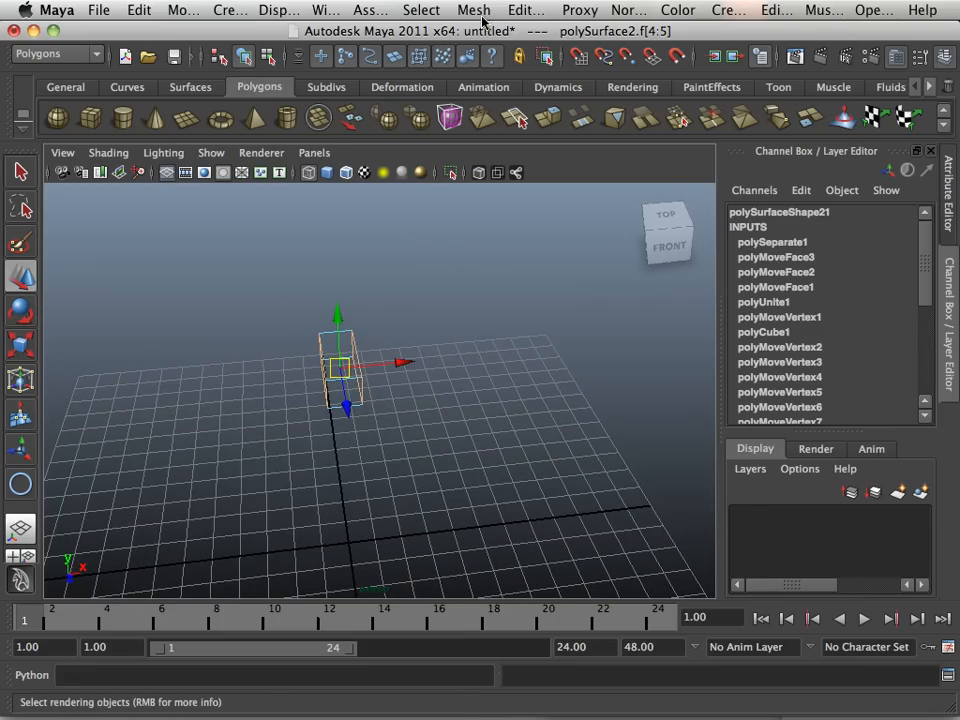
click(473, 10)
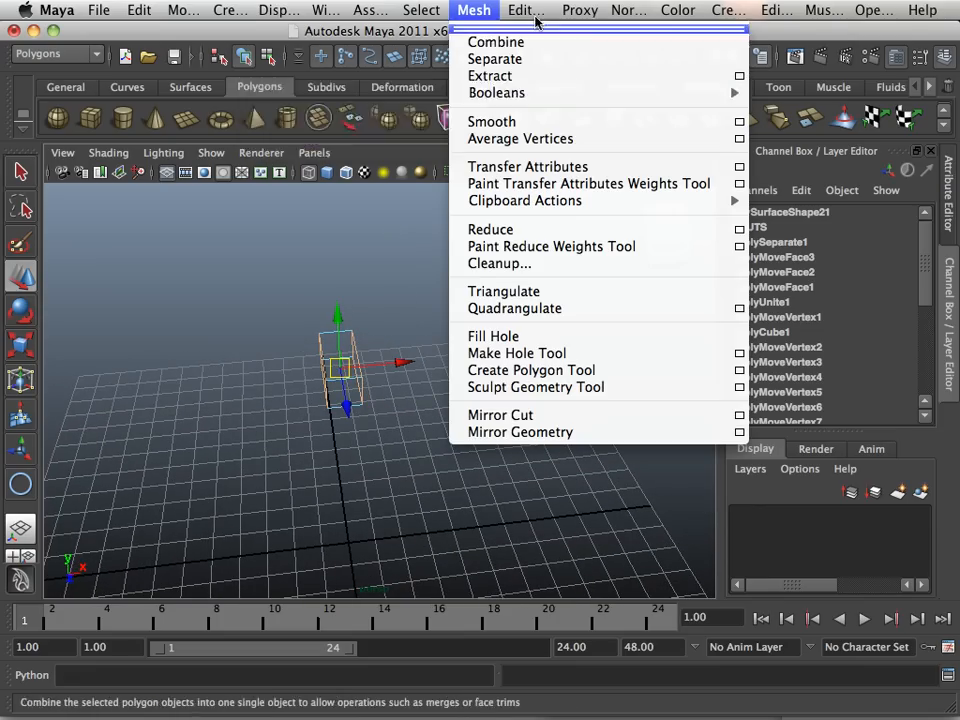
click(529, 10)
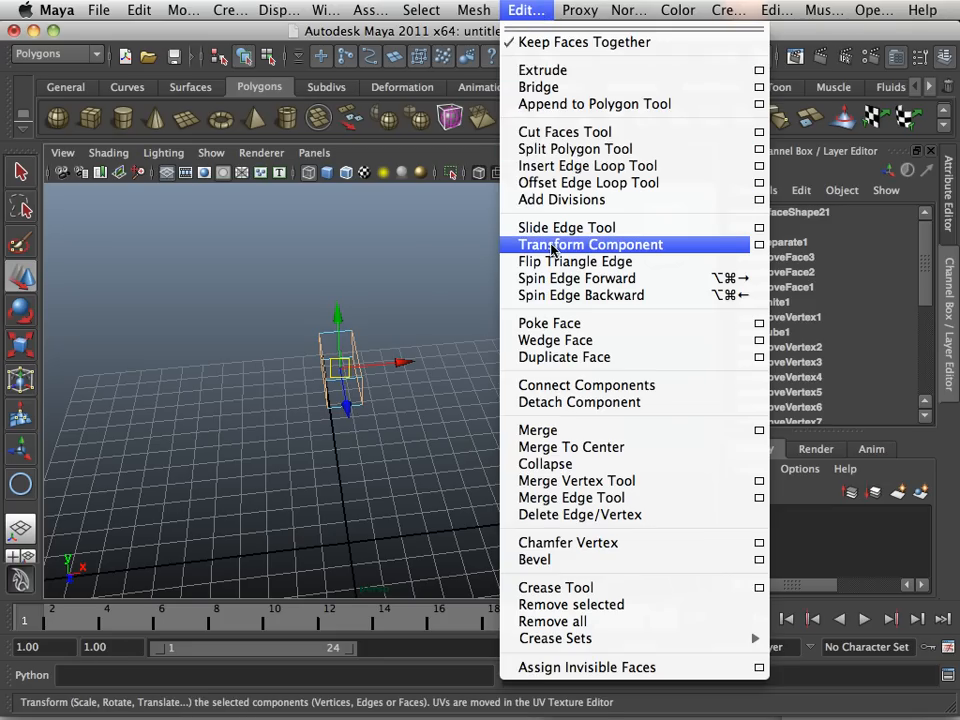
click(590, 244)
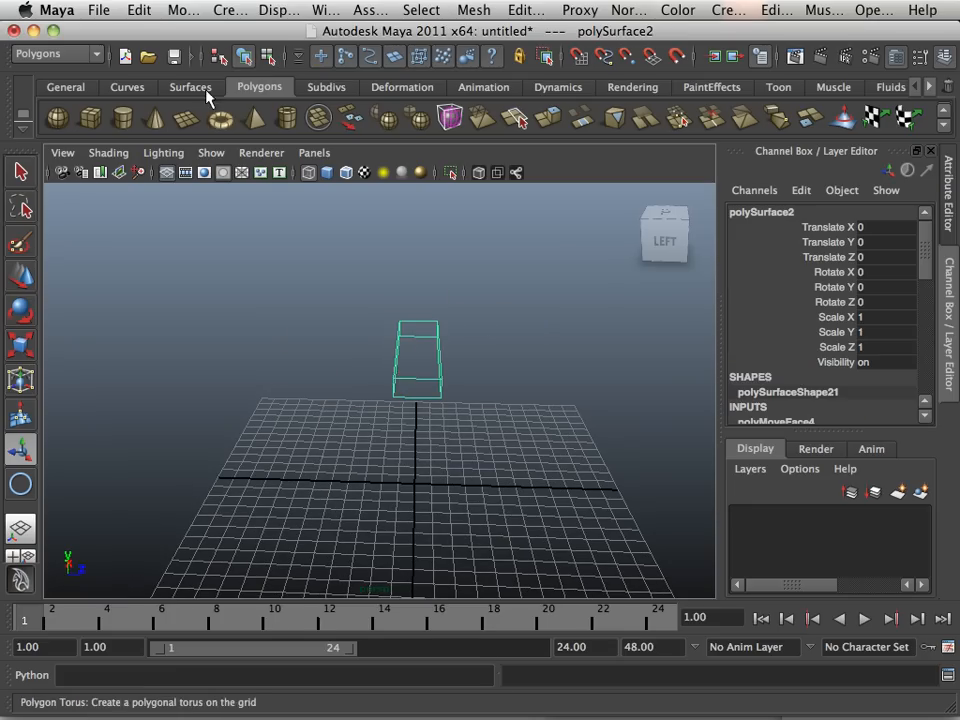
- Display the NURBS circle, orbit around it and the block, and open the block's marking menu
click(138, 11)
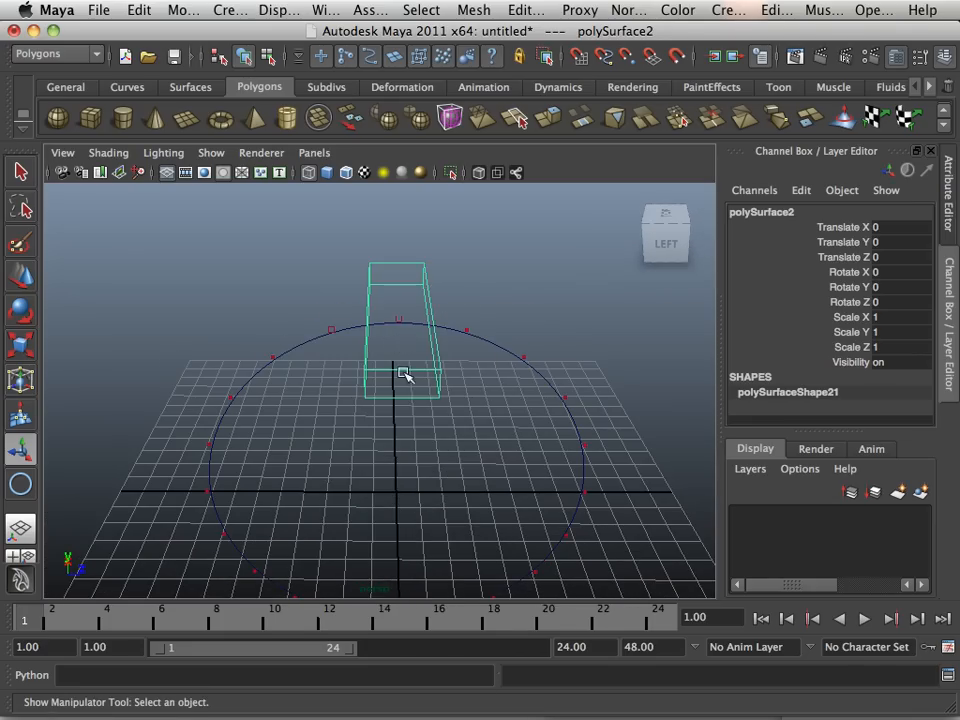
drag(400, 375, 360, 392)
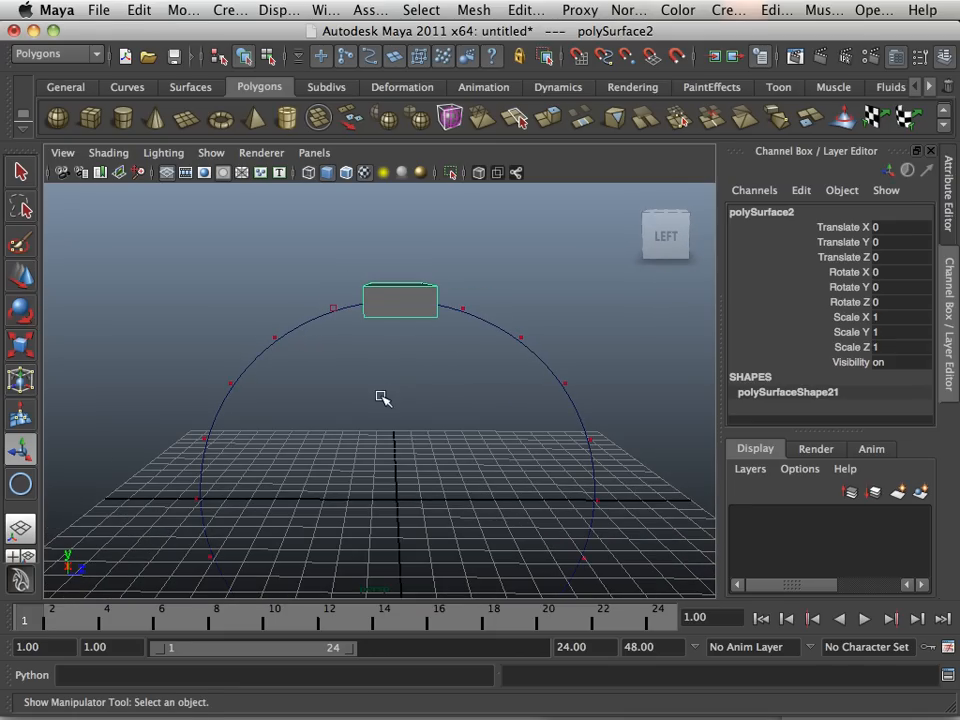
drag(383, 398, 520, 418)
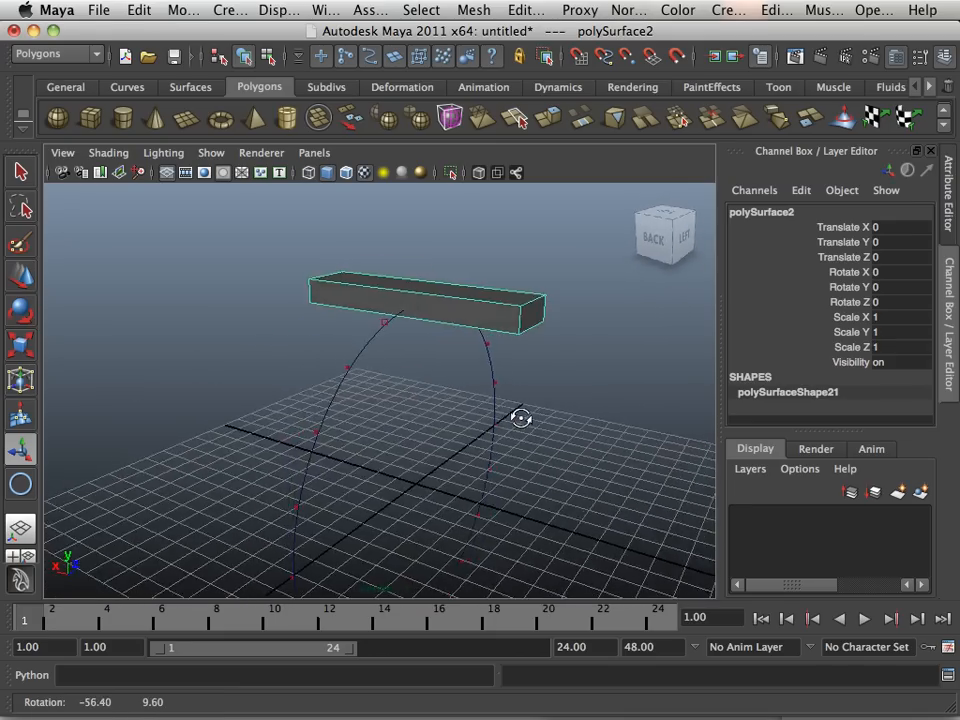
right_click(425, 300)
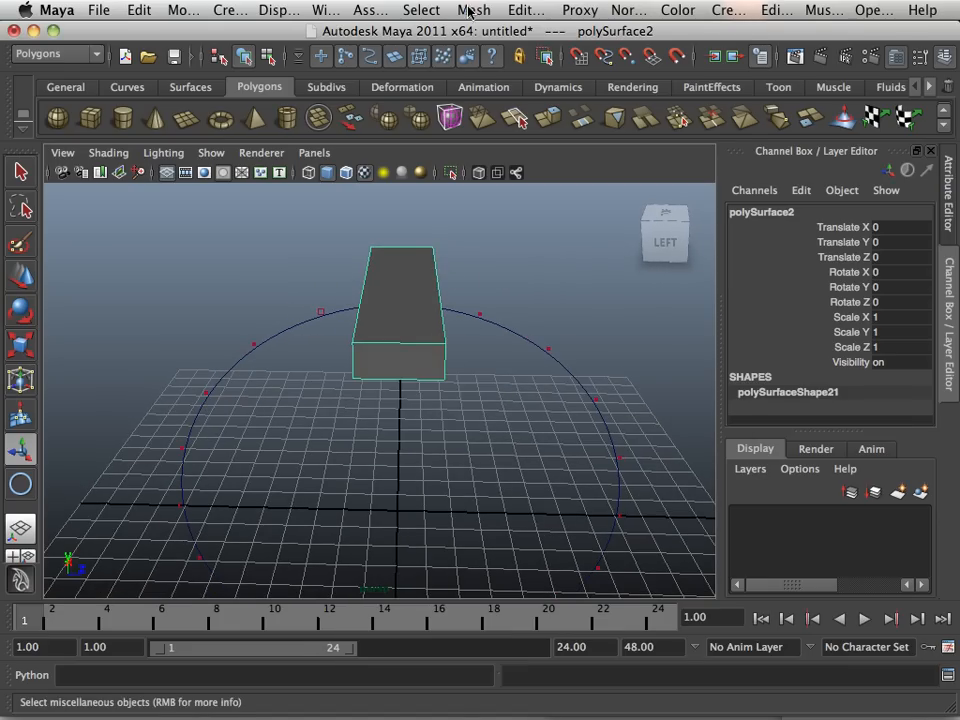
- Insert an edge loop, then scale the extruded top face into a narrow ridge
click(524, 10)
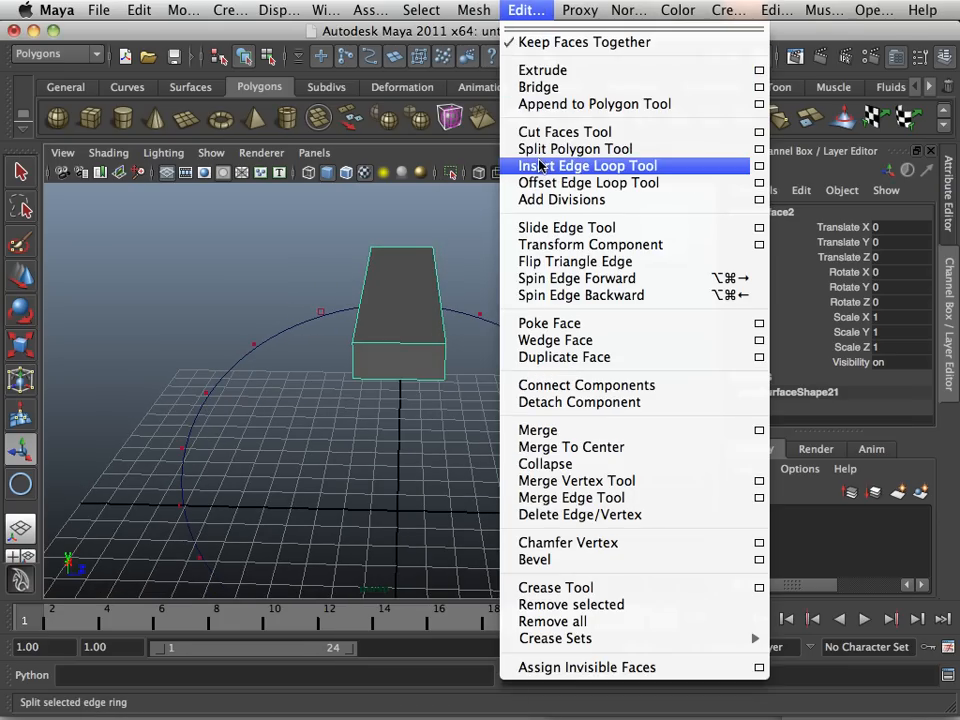
click(587, 166)
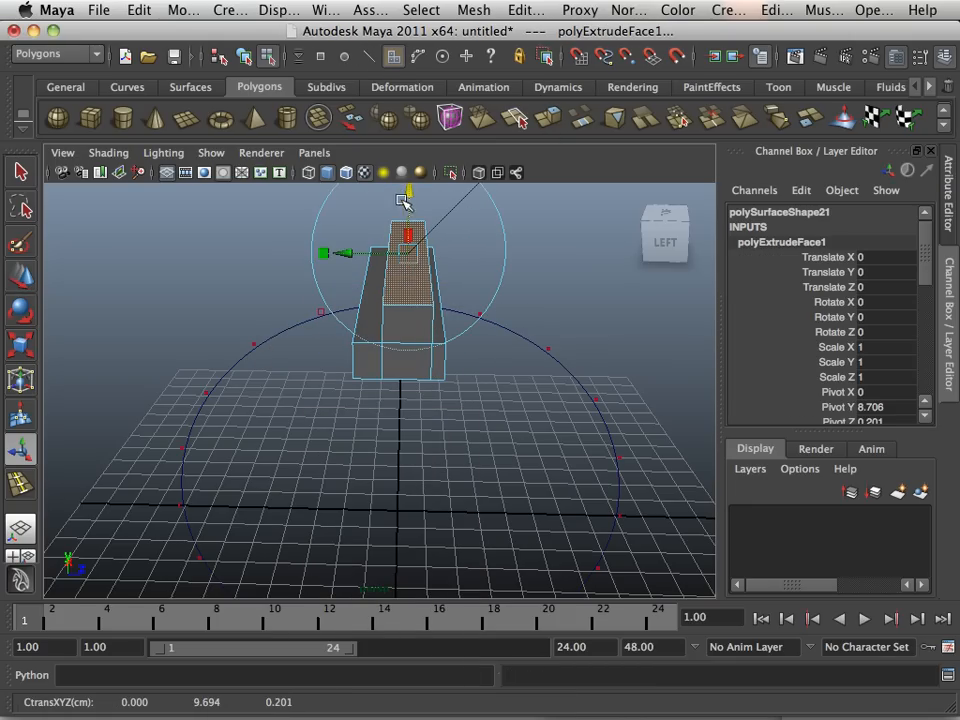
mouse_move(79, 340)
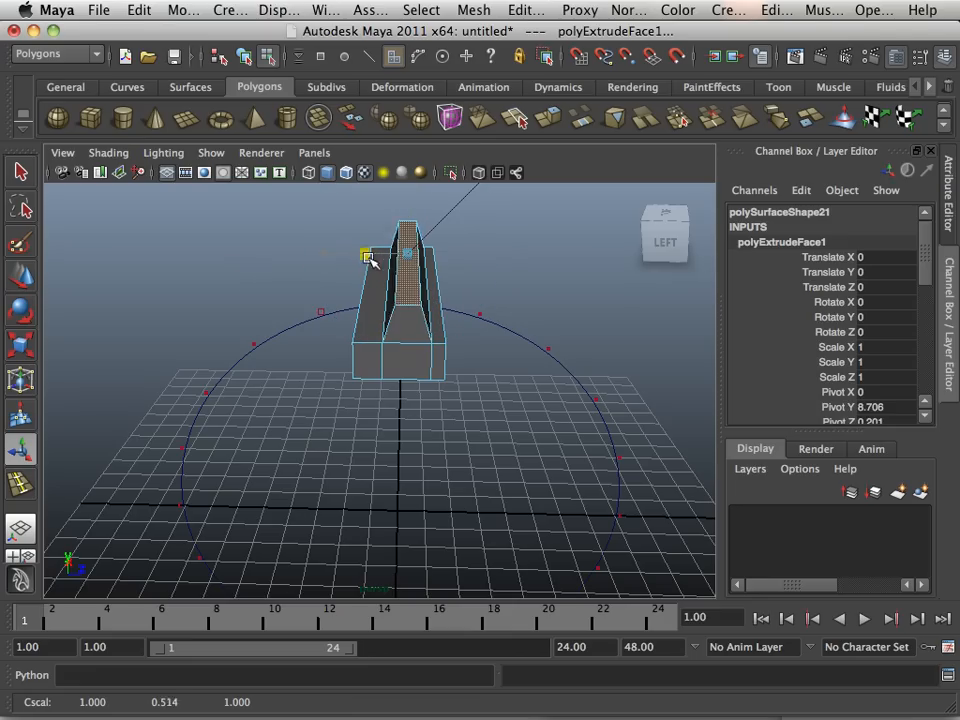
drag(367, 255, 410, 205)
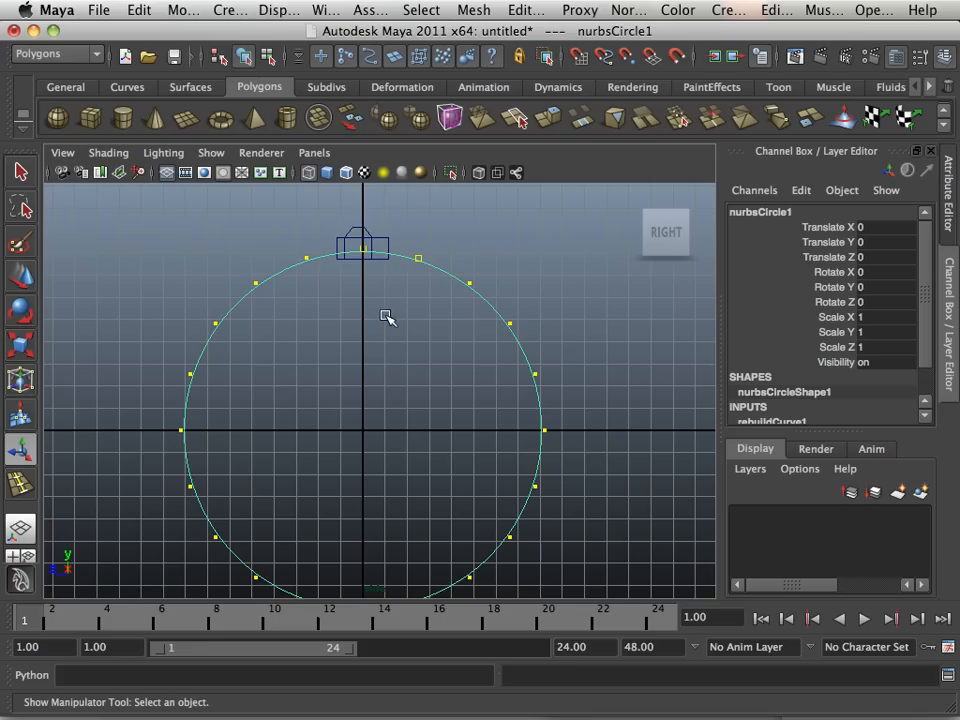
mouse_move(388, 290)
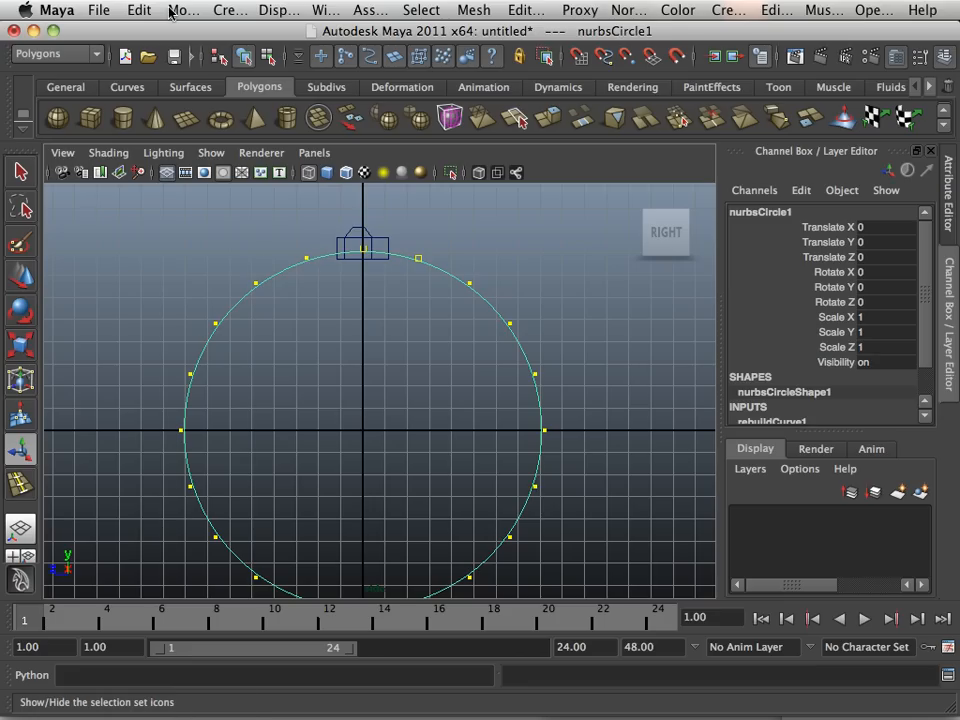
mouse_move(160, 13)
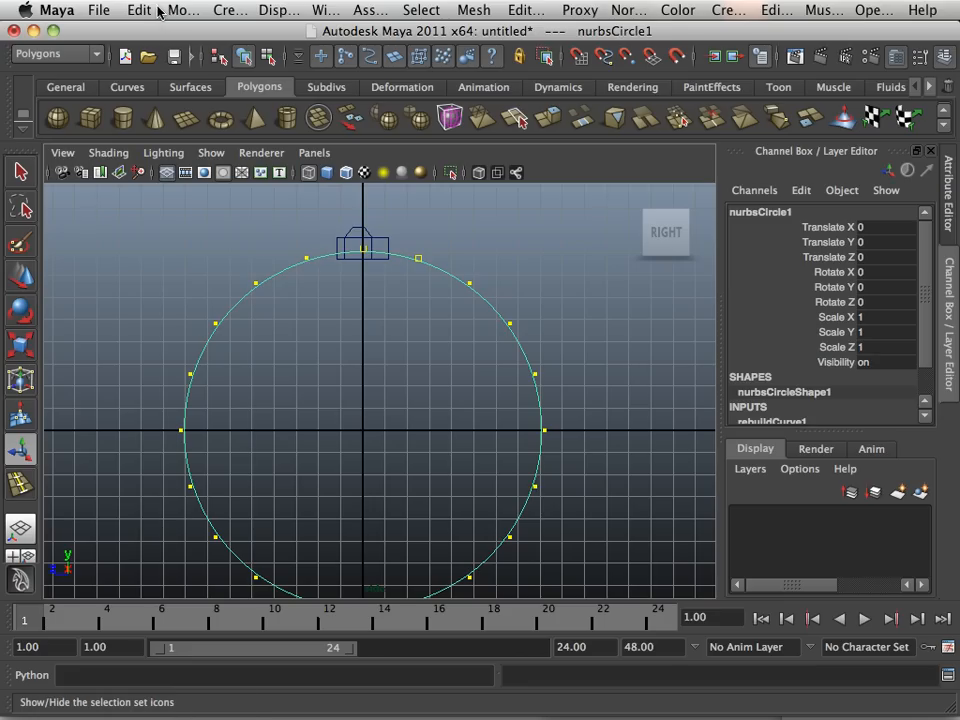
- With nurbsCircle1 selected in the Right view, bring up the Edit menu
click(143, 10)
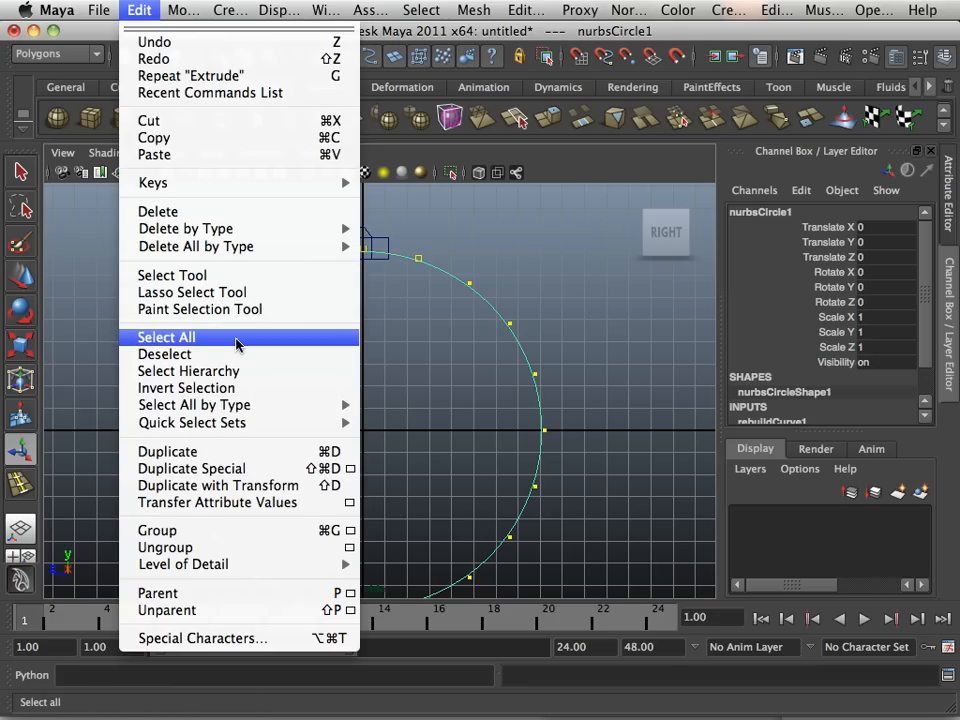
mouse_move(212, 451)
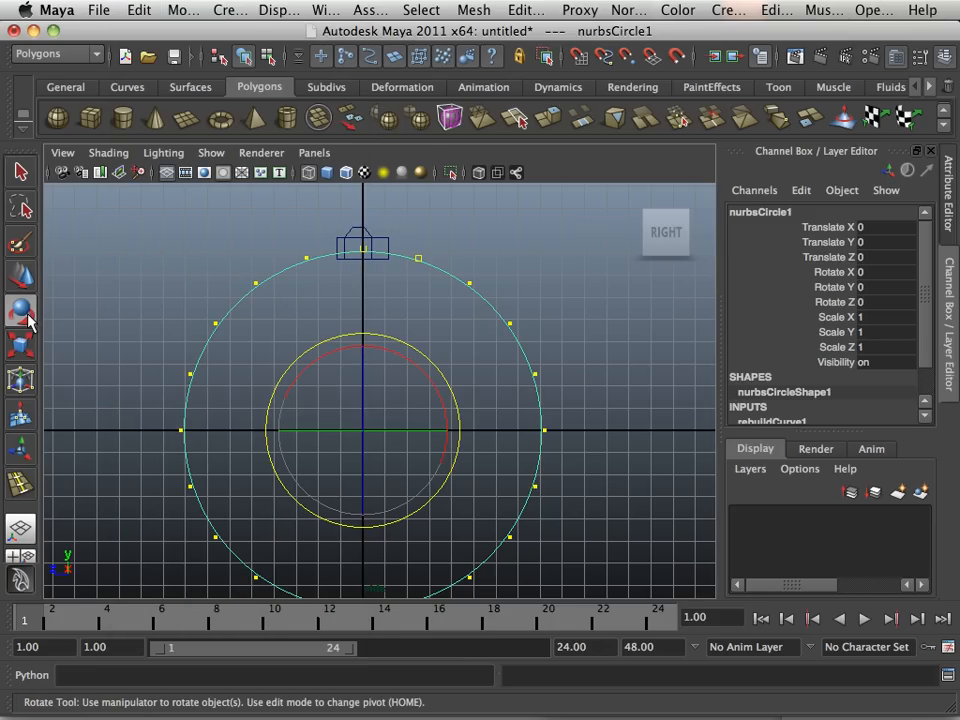
- Duplicate Special the tread curve with Rotate X -17.963, applying repeatedly up to nurbsCircle21
click(135, 10)
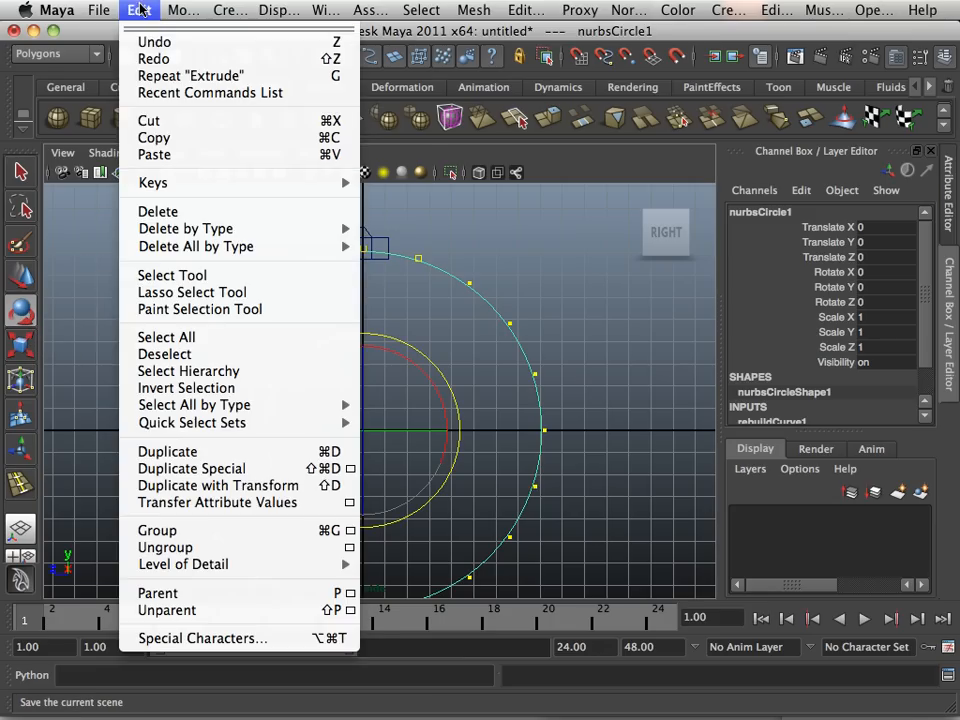
mouse_move(194, 405)
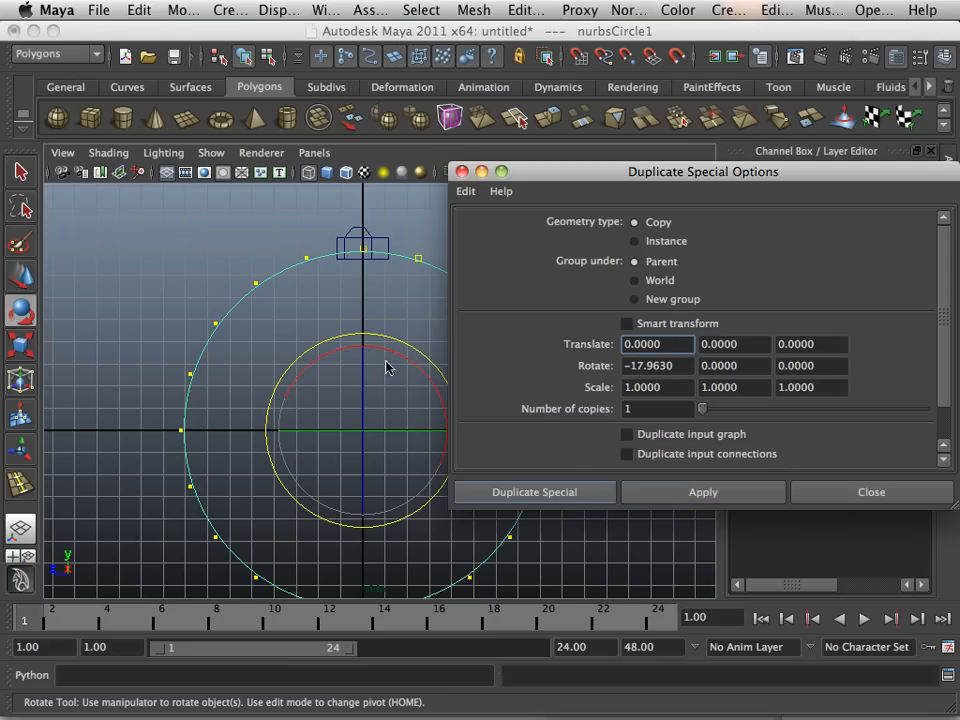
click(703, 492)
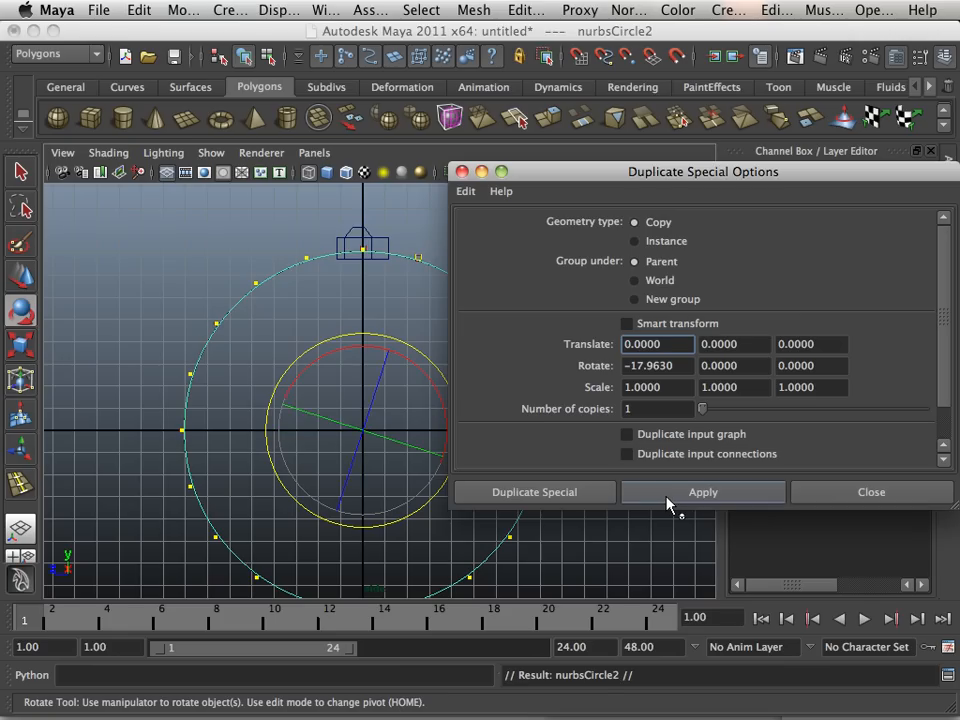
click(702, 492)
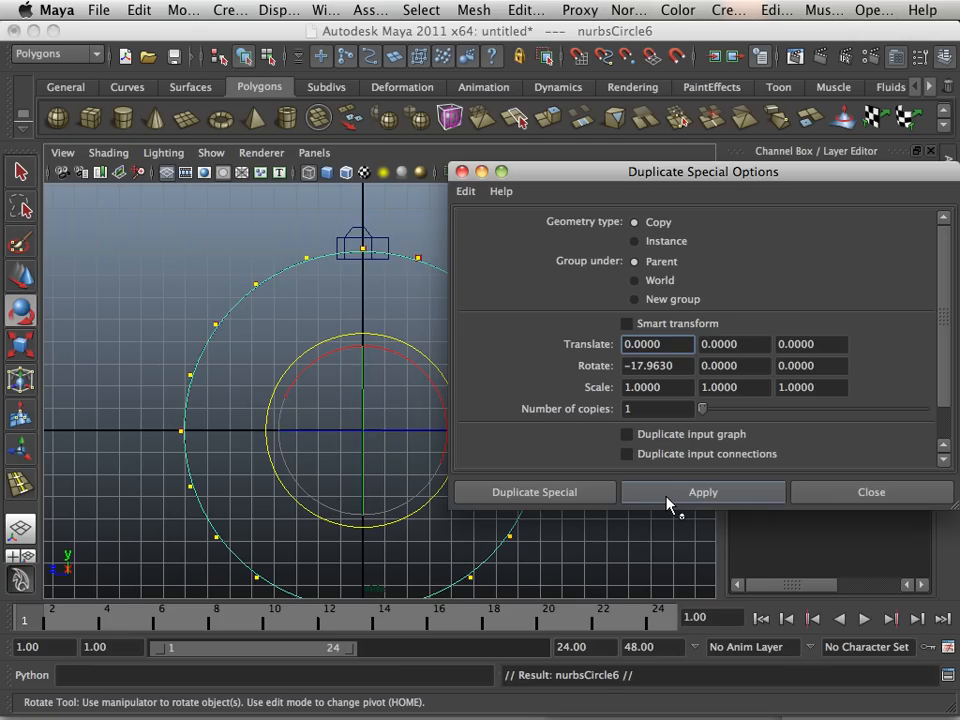
click(703, 492)
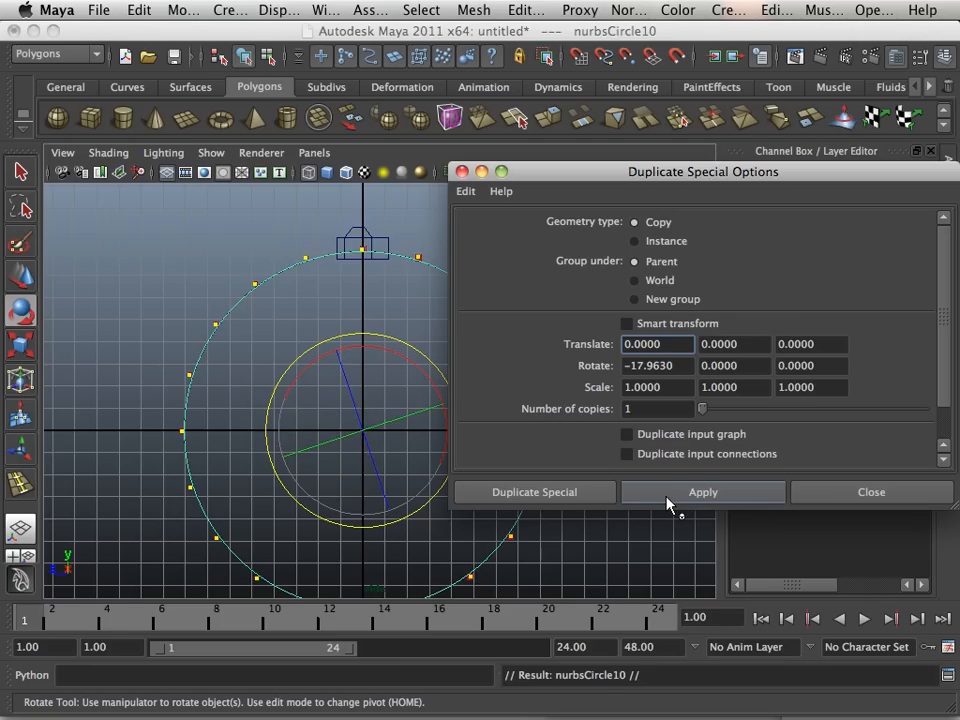
click(703, 492)
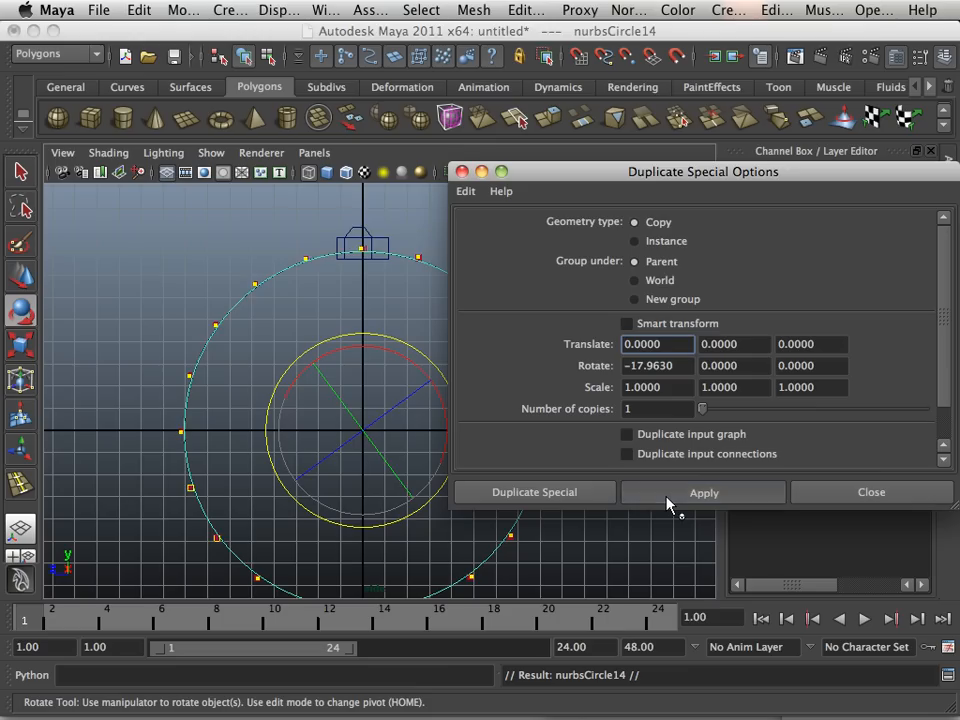
click(703, 492)
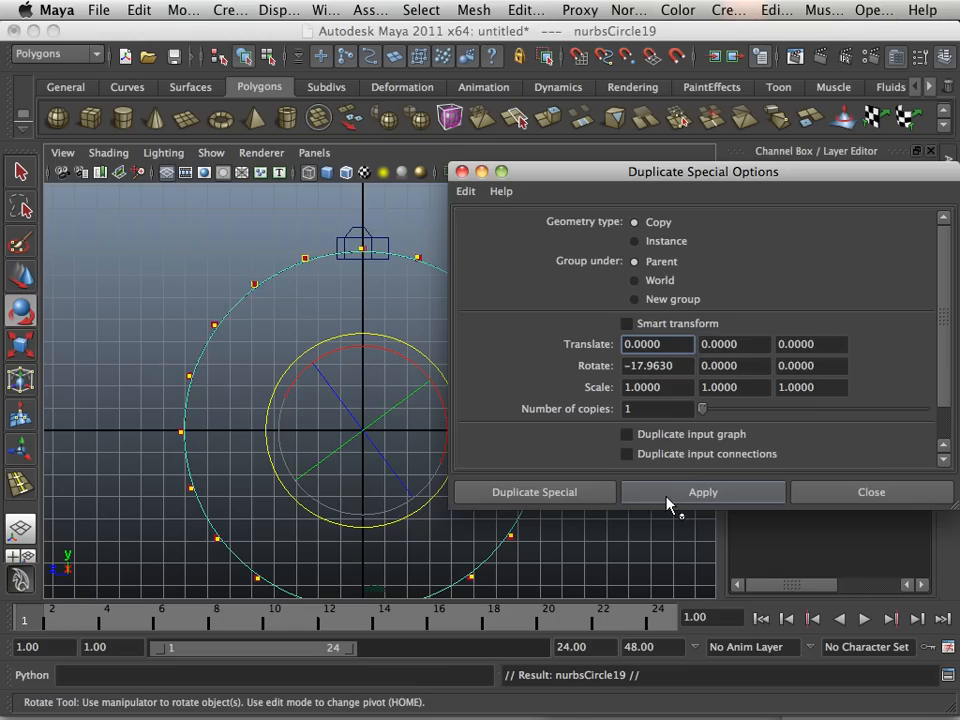
click(703, 492)
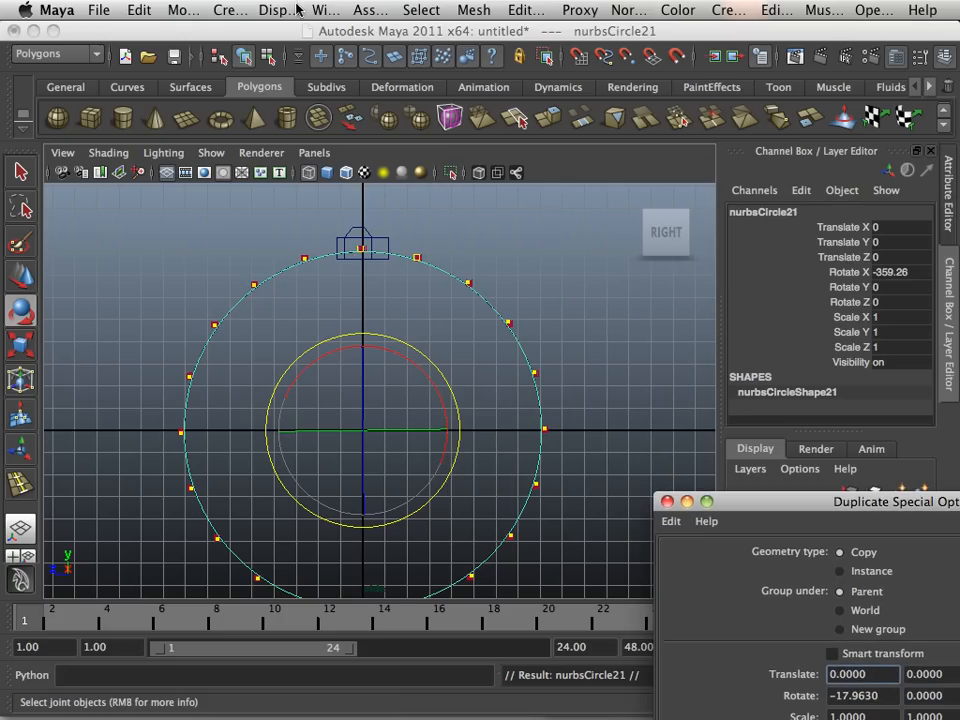
mouse_move(293, 11)
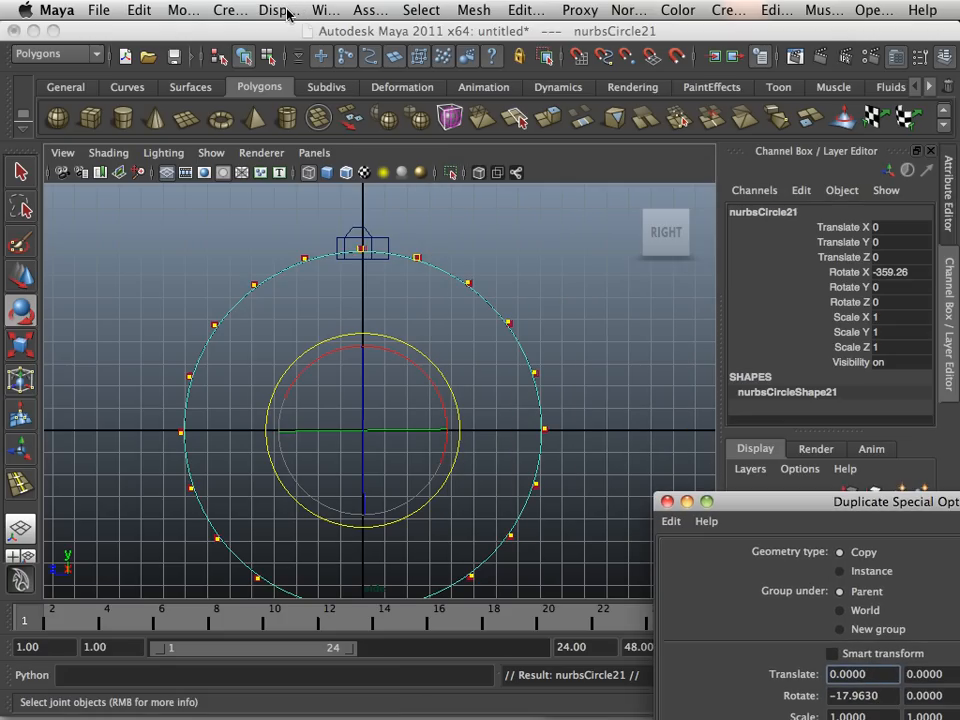
- Open Window > Hypergraph: Hierarchy to see the nurbsCircle copies
click(322, 10)
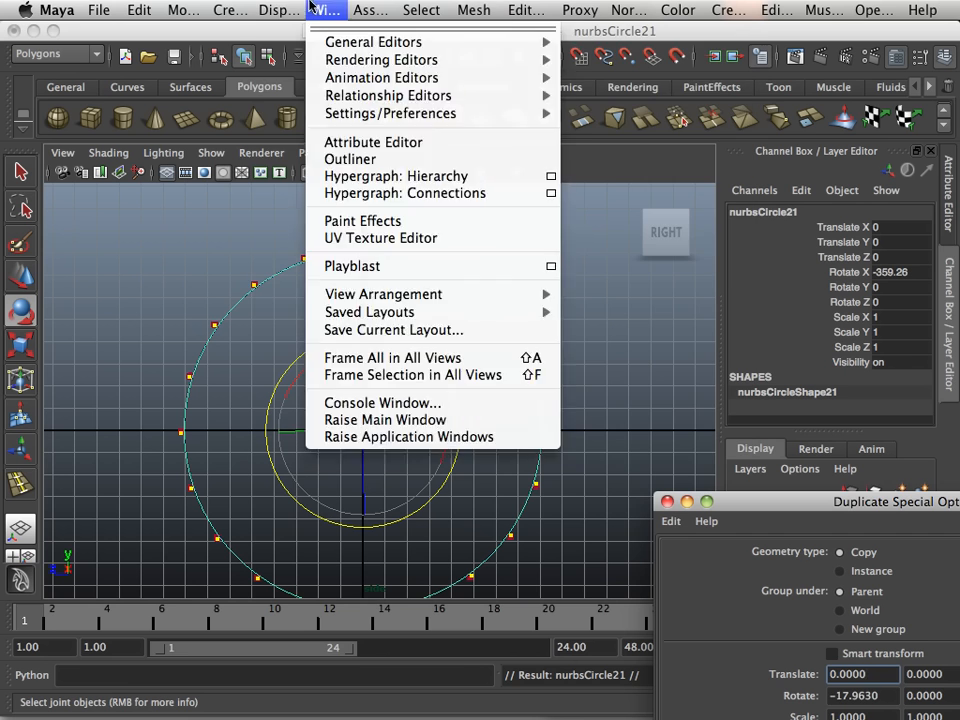
mouse_move(350, 159)
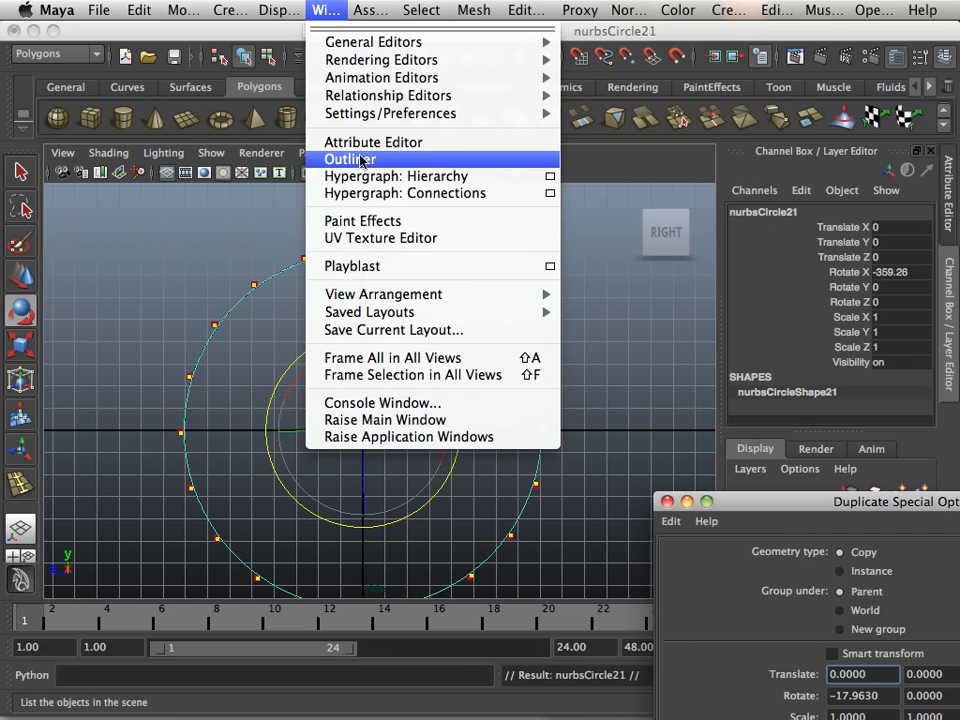
click(397, 176)
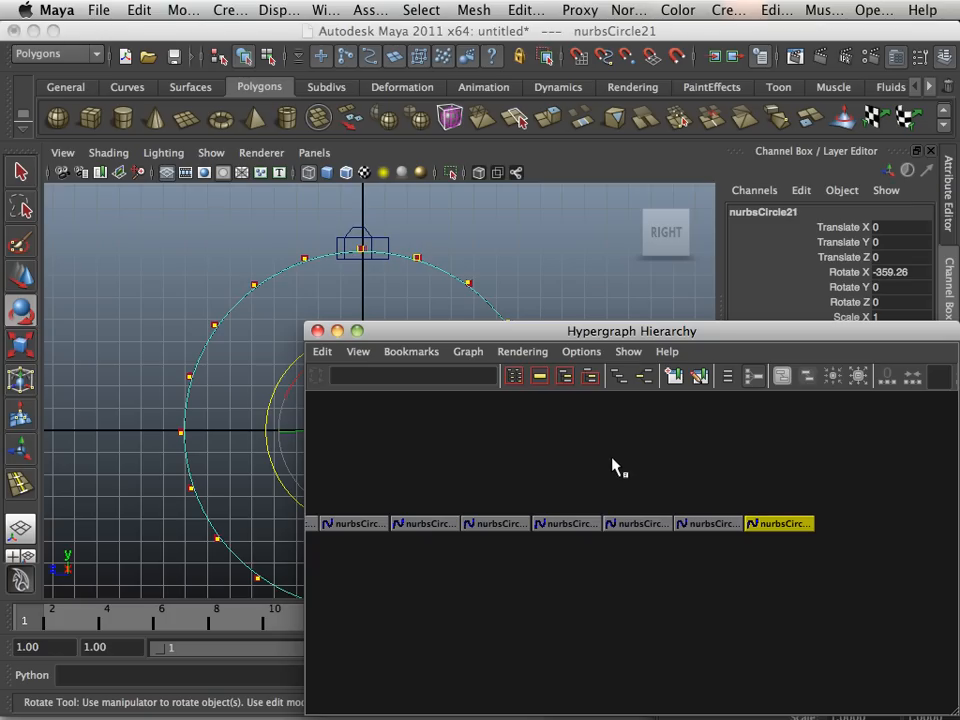
mouse_move(742, 563)
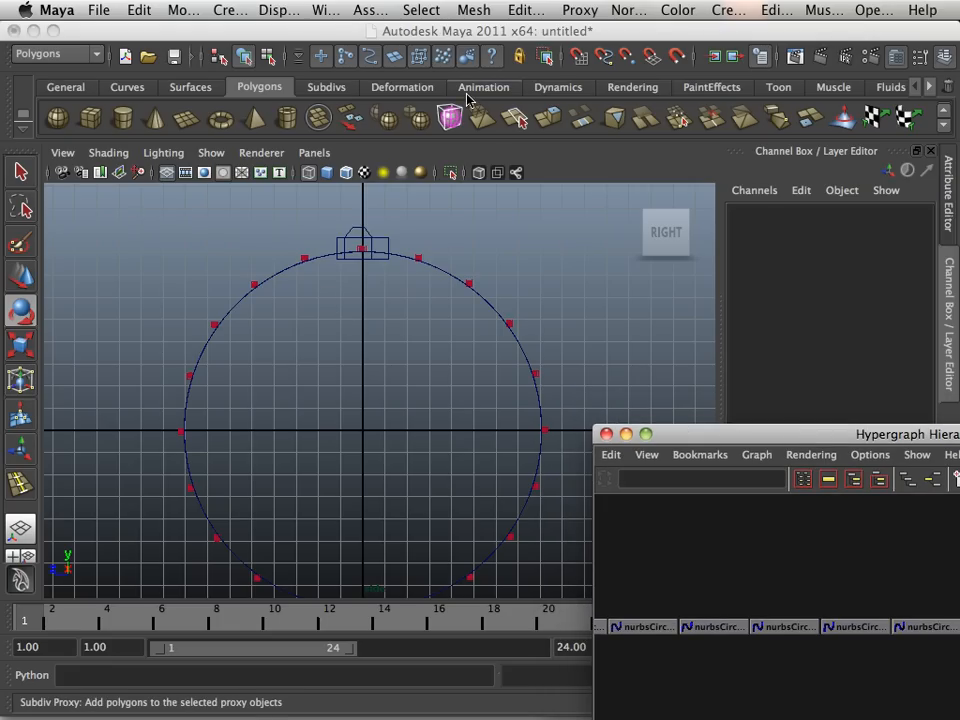
- Place joint1 with the Animation shelf's Joint Tool and drag the Hypergraph window aside
click(483, 87)
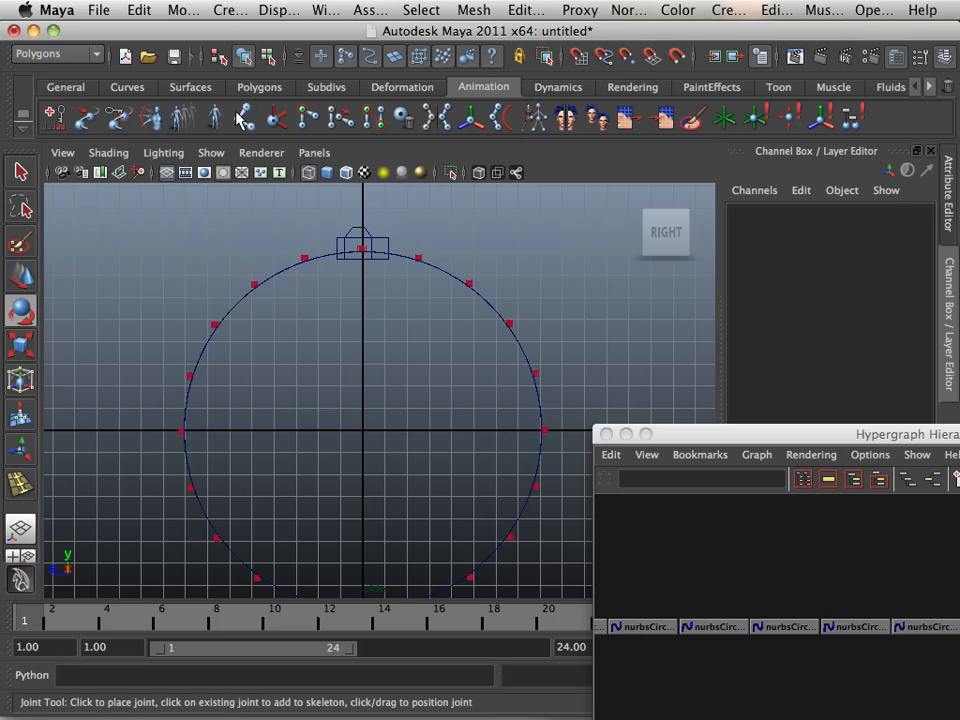
click(323, 465)
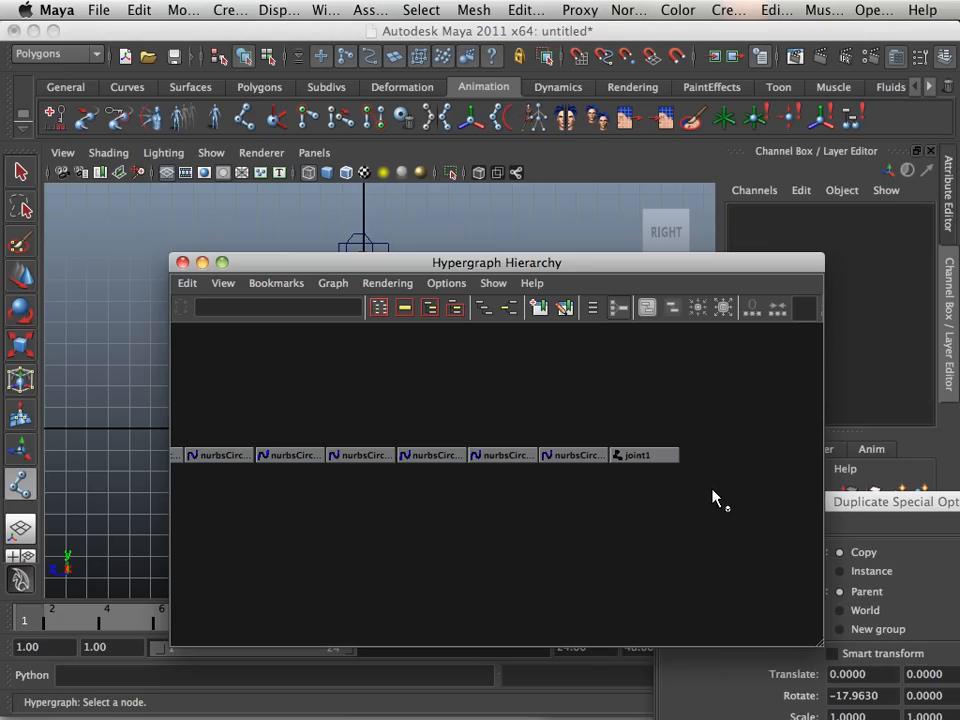
drag(497, 262, 853, 285)
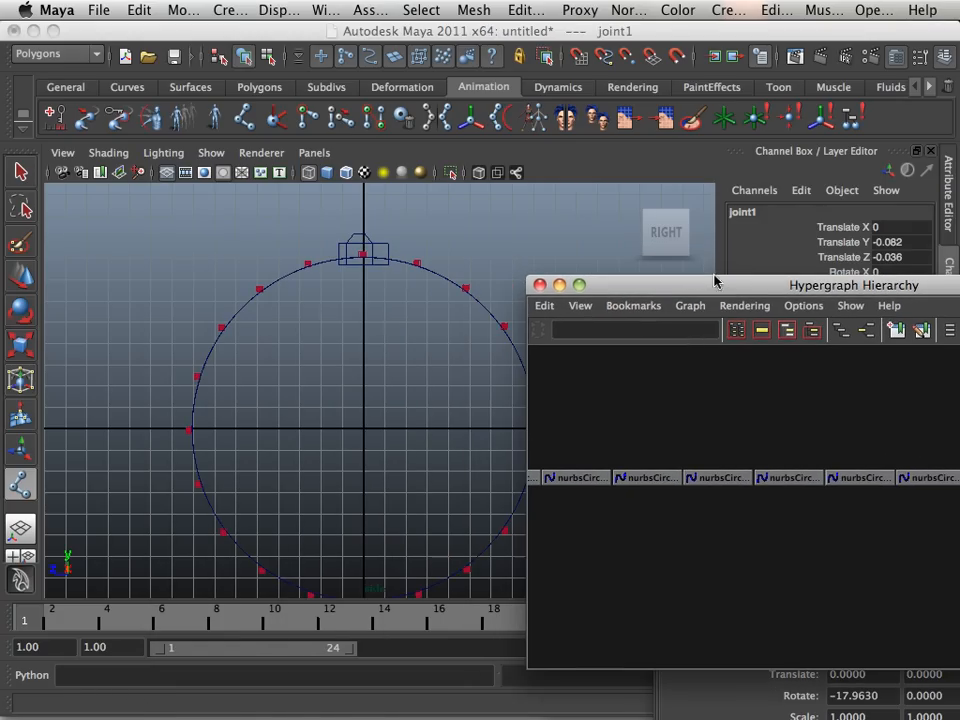
- Set the joint display size to about 3.53 with Display > Animation > Joint Size
click(280, 10)
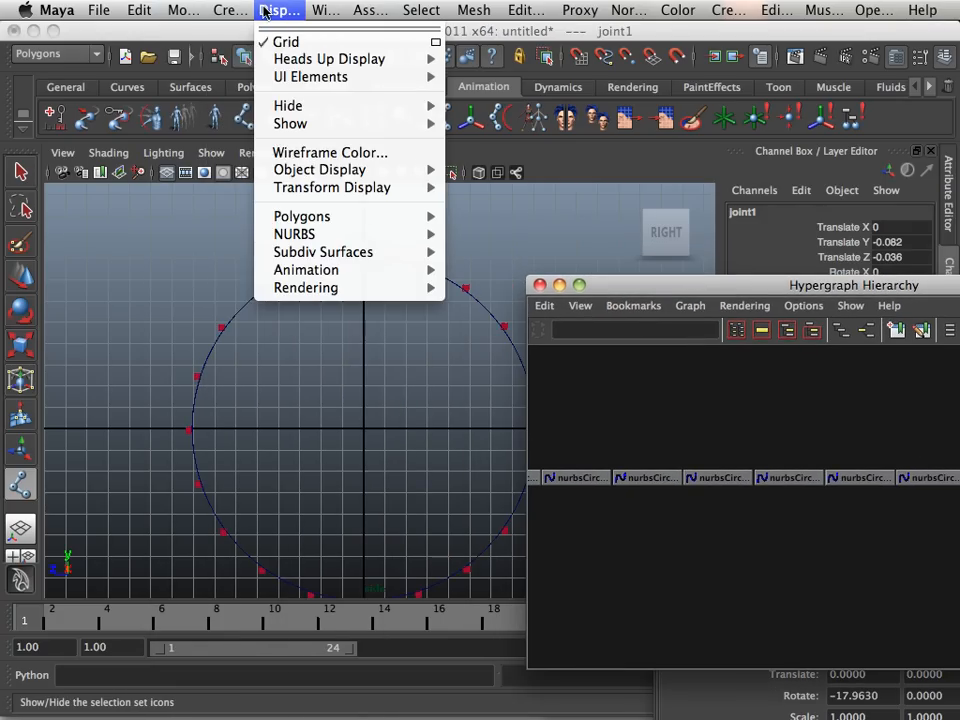
mouse_move(306, 270)
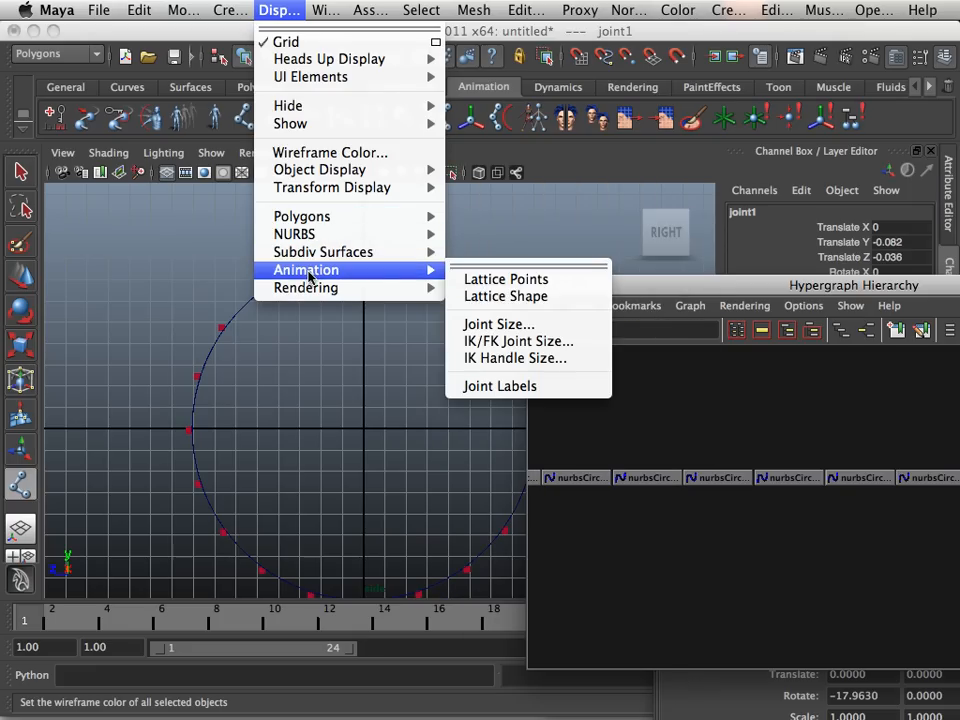
click(498, 323)
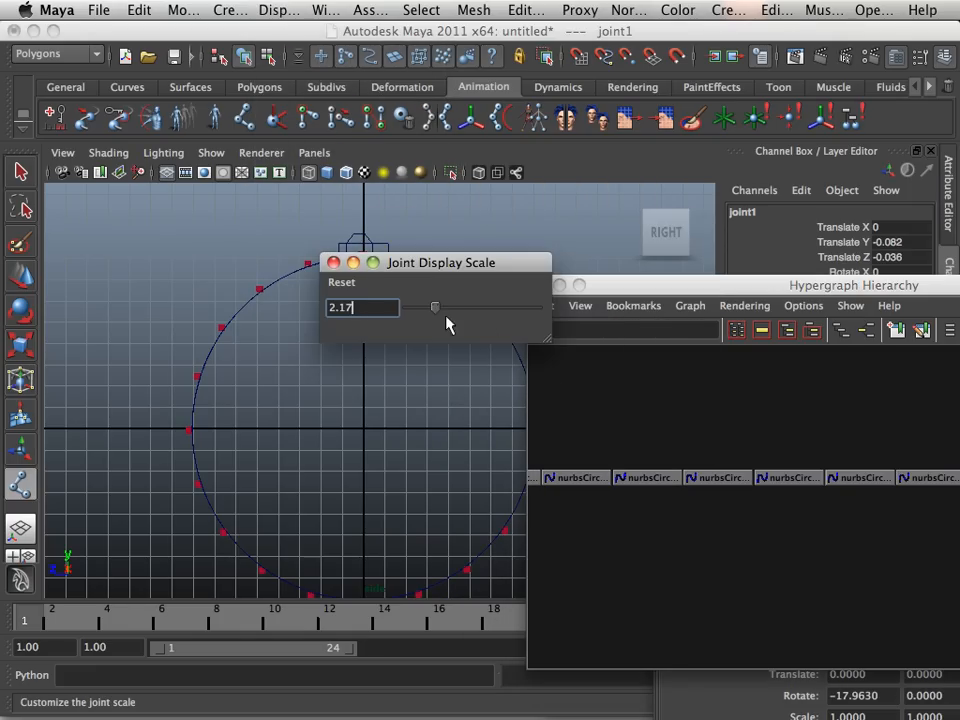
drag(435, 307, 498, 307)
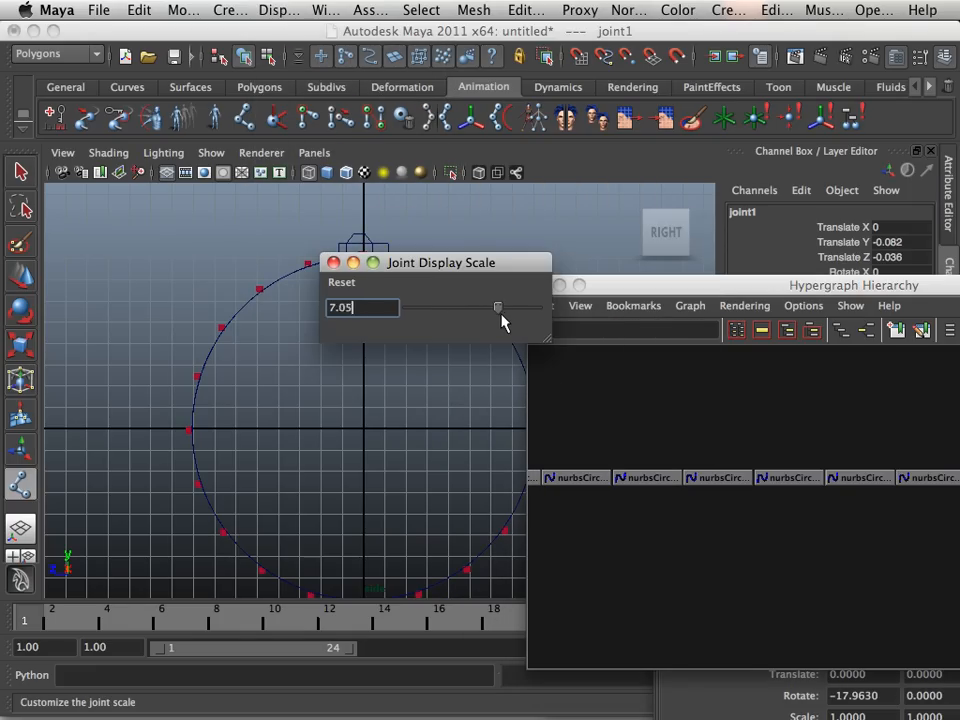
drag(498, 307, 485, 307)
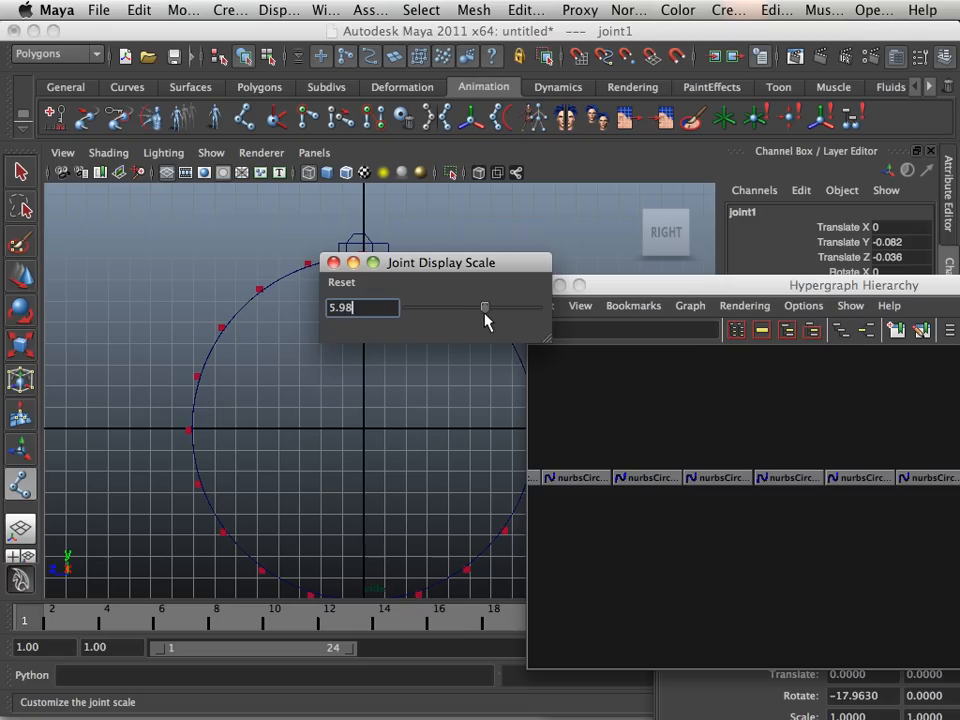
drag(485, 307, 452, 307)
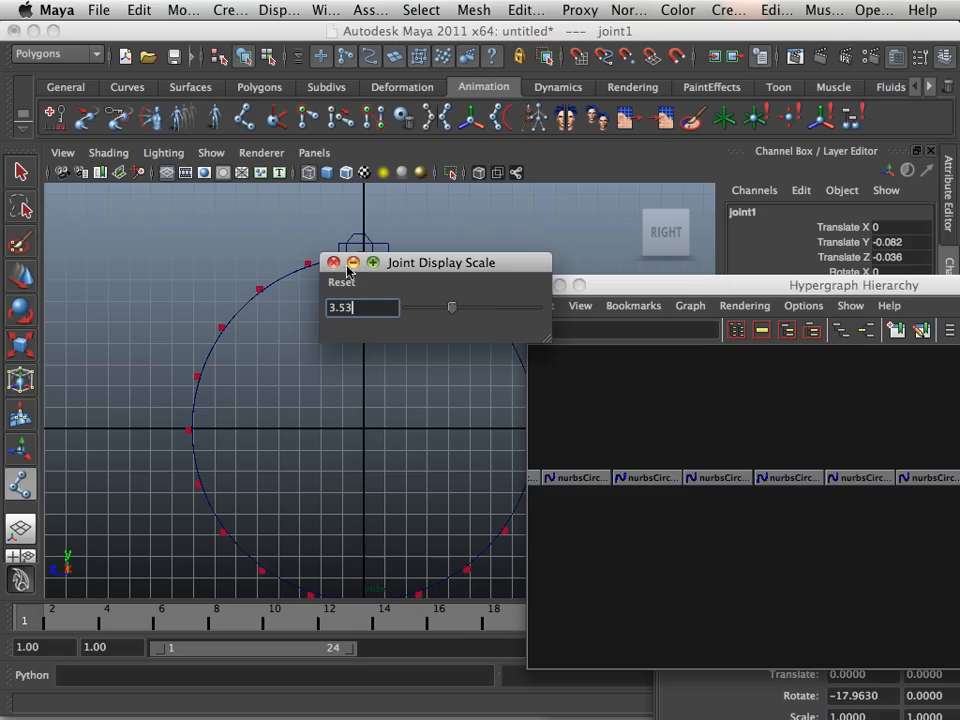
drag(451, 307, 420, 307)
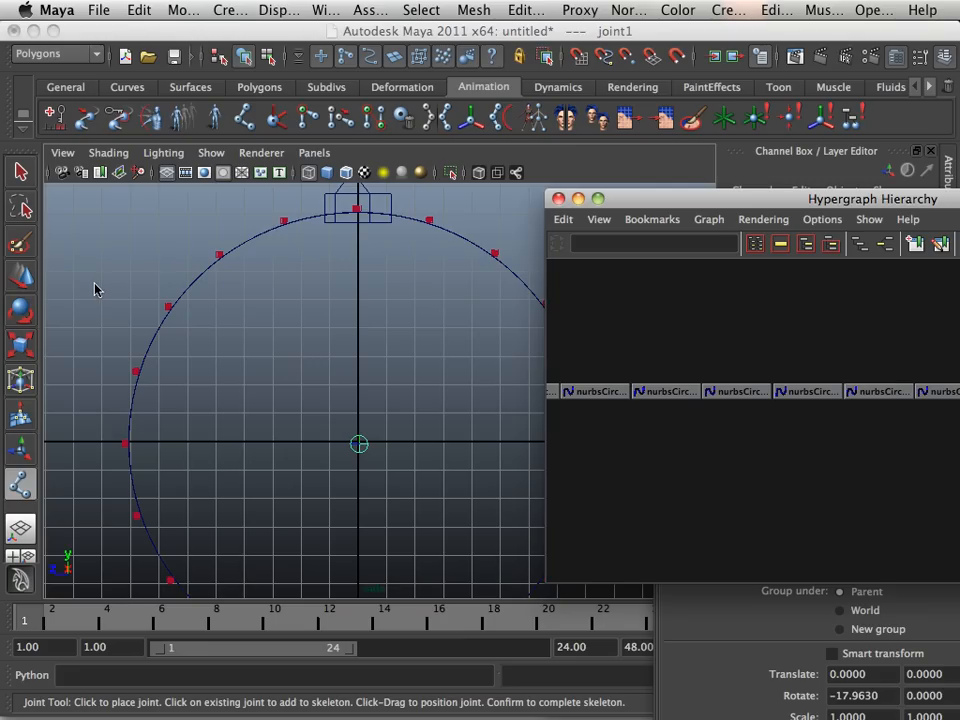
mouse_move(343, 390)
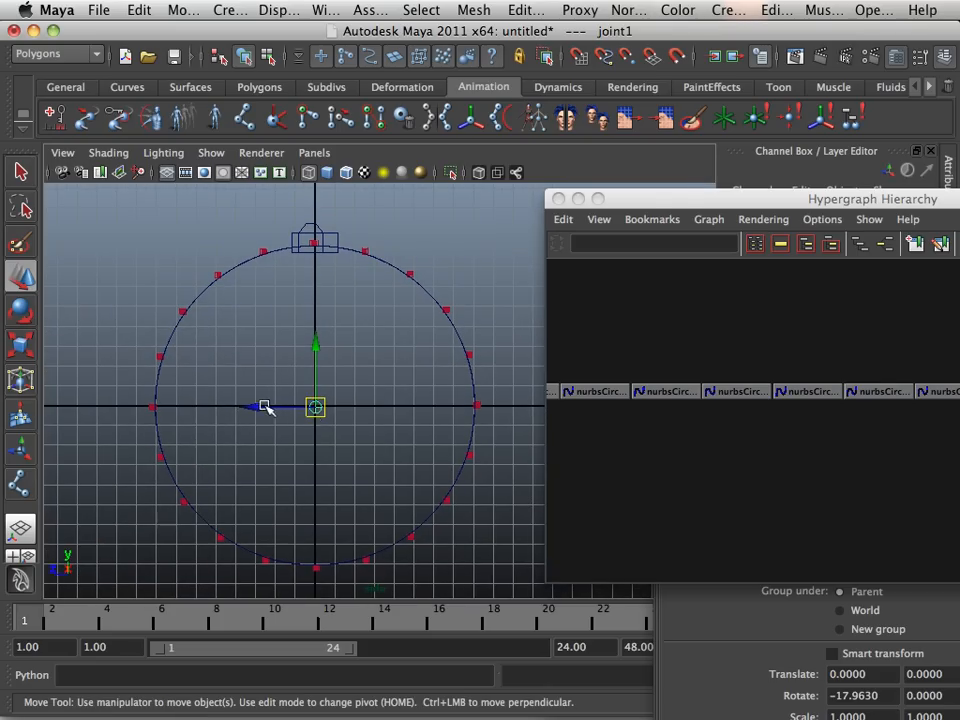
- Move joint1 to the circle's left edge and Duplicate Special it into a row of joints
drag(263, 407, 133, 407)
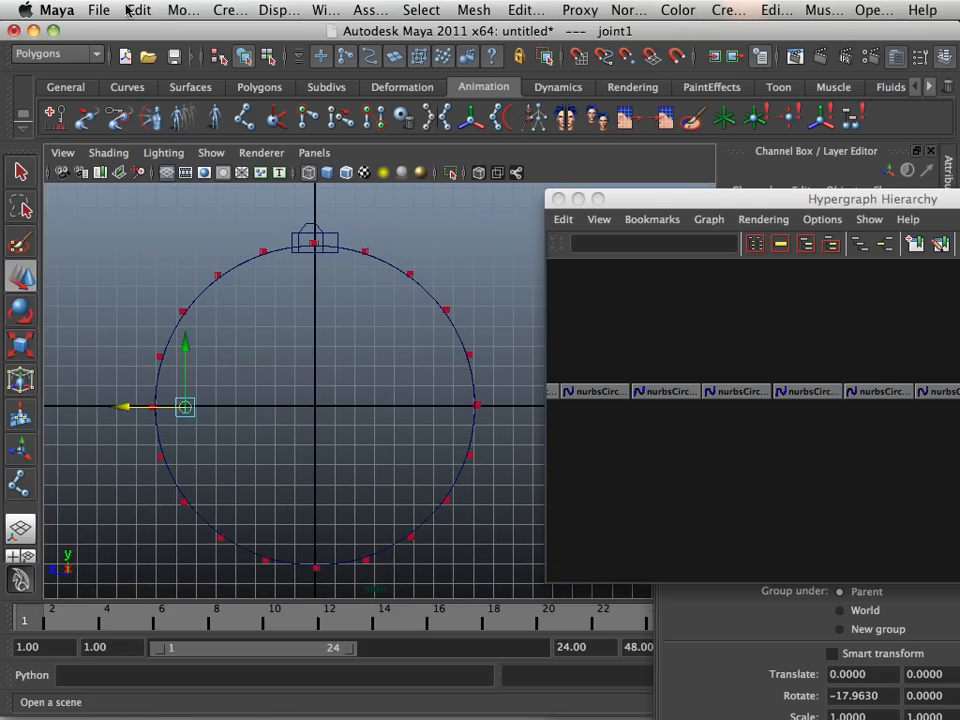
click(143, 10)
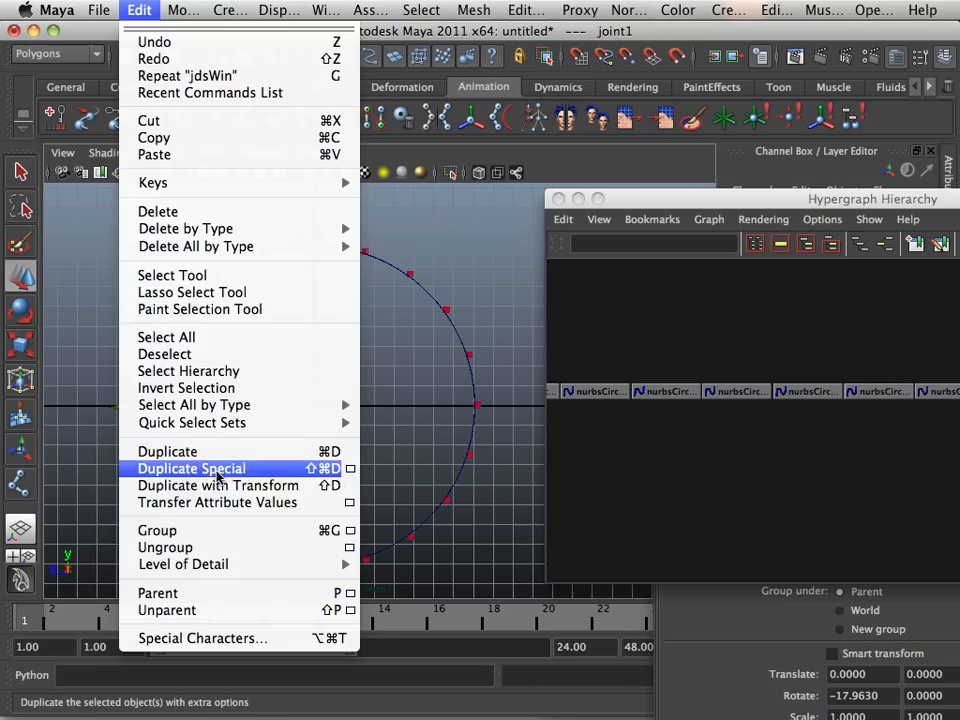
click(190, 468)
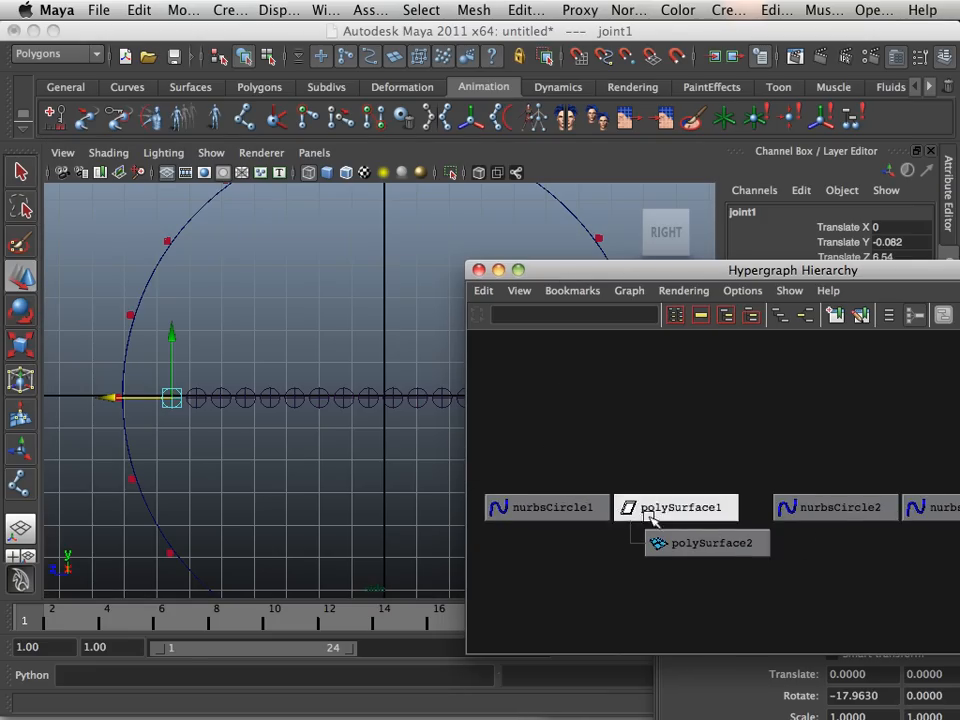
mouse_move(546, 562)
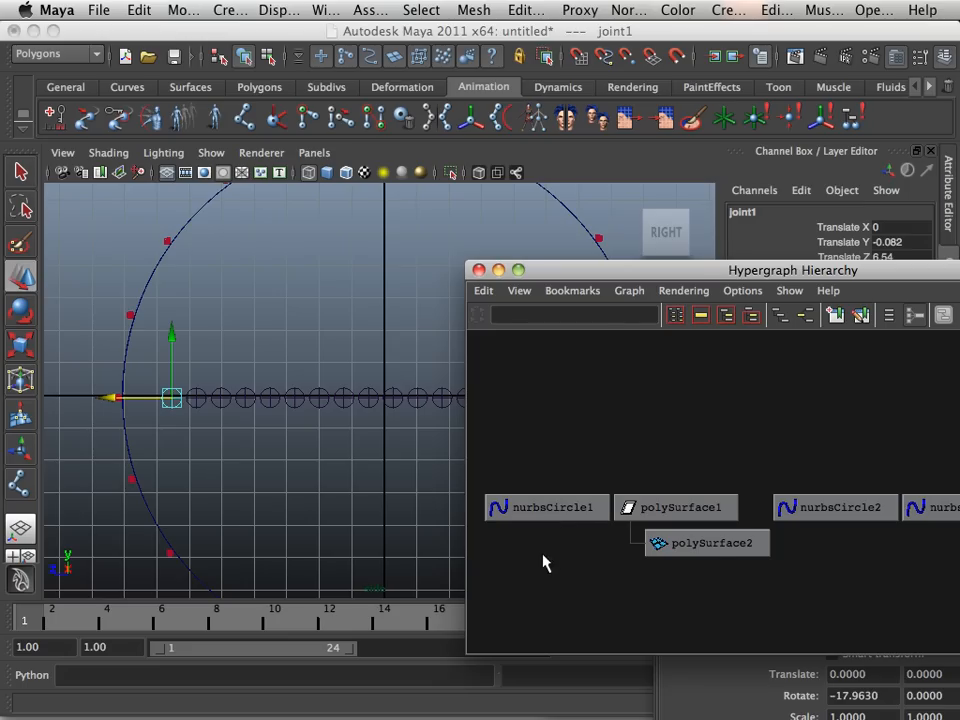
- Select joint1 and nurbsCircle1, then attach the joint to that curve as a motion path
click(546, 507)
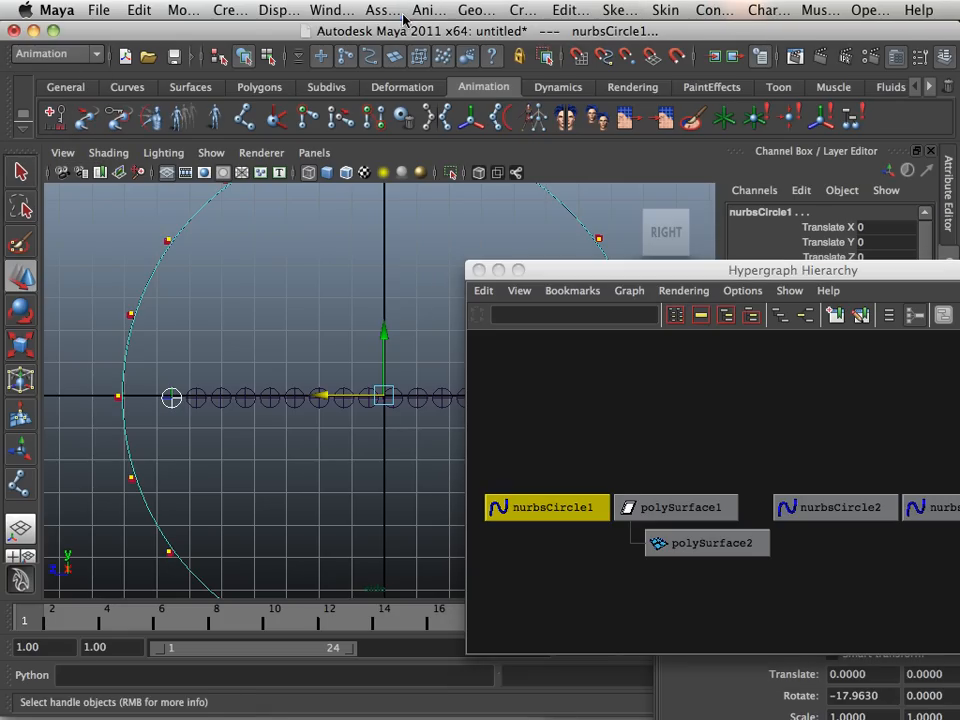
click(428, 9)
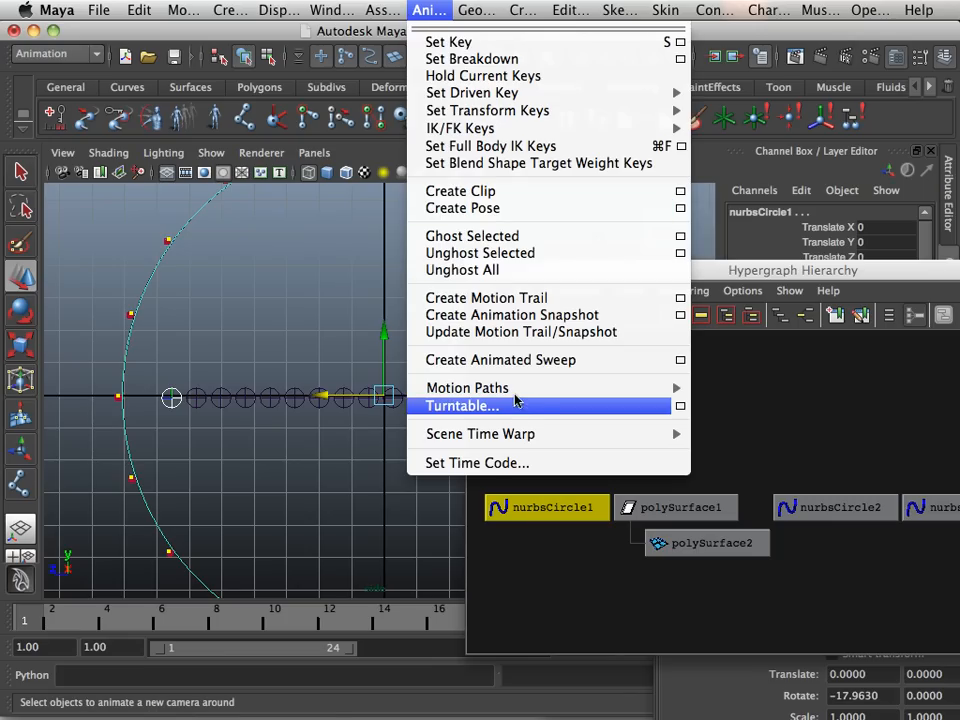
mouse_move(467, 388)
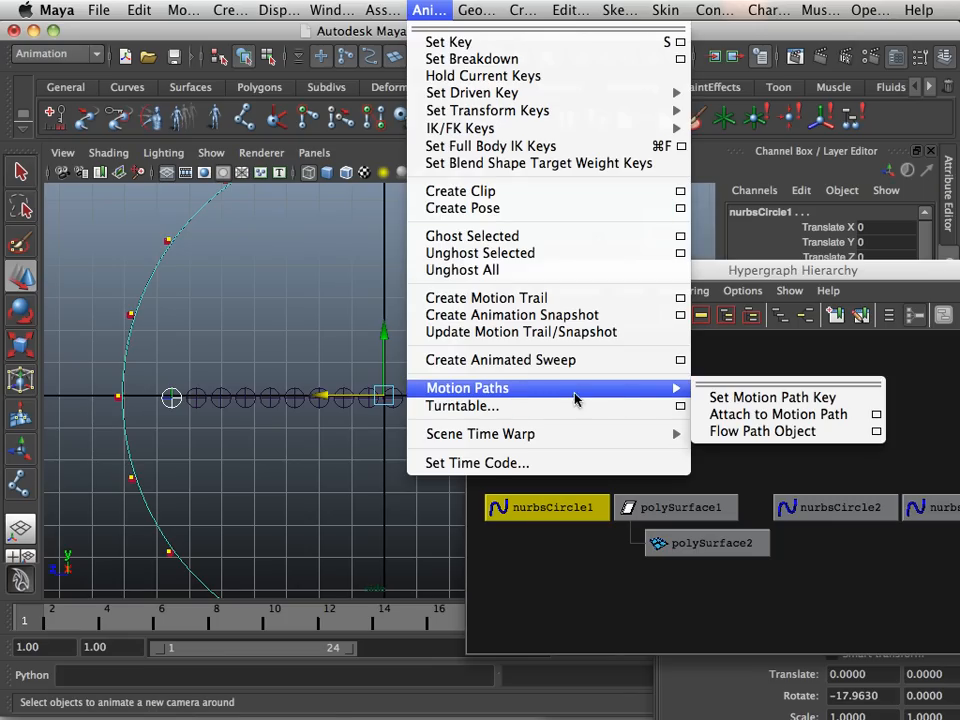
mouse_move(769, 414)
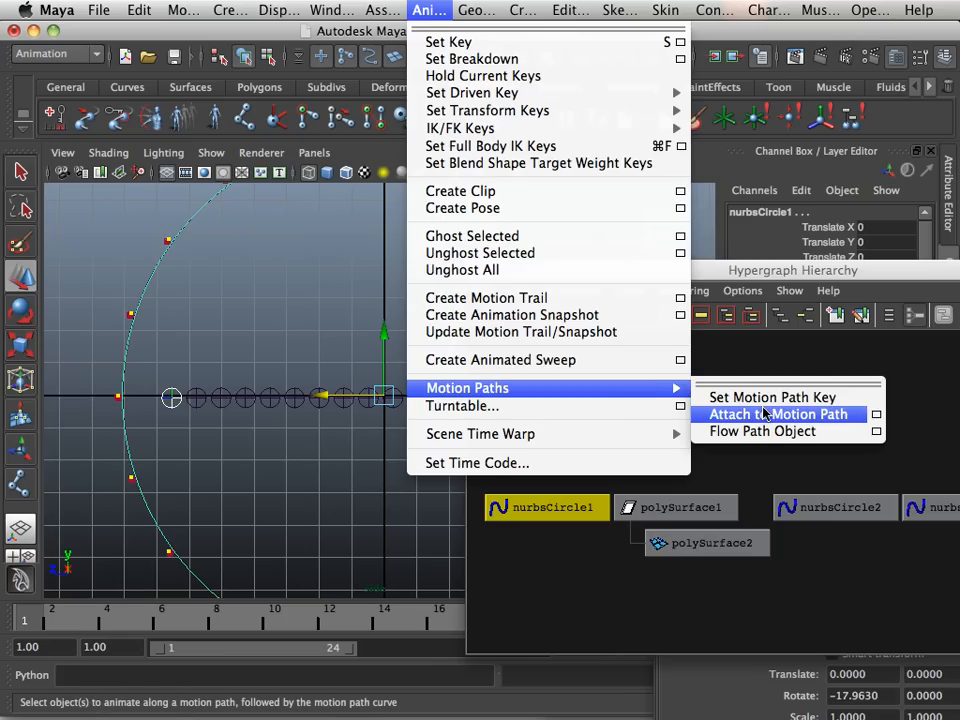
click(775, 414)
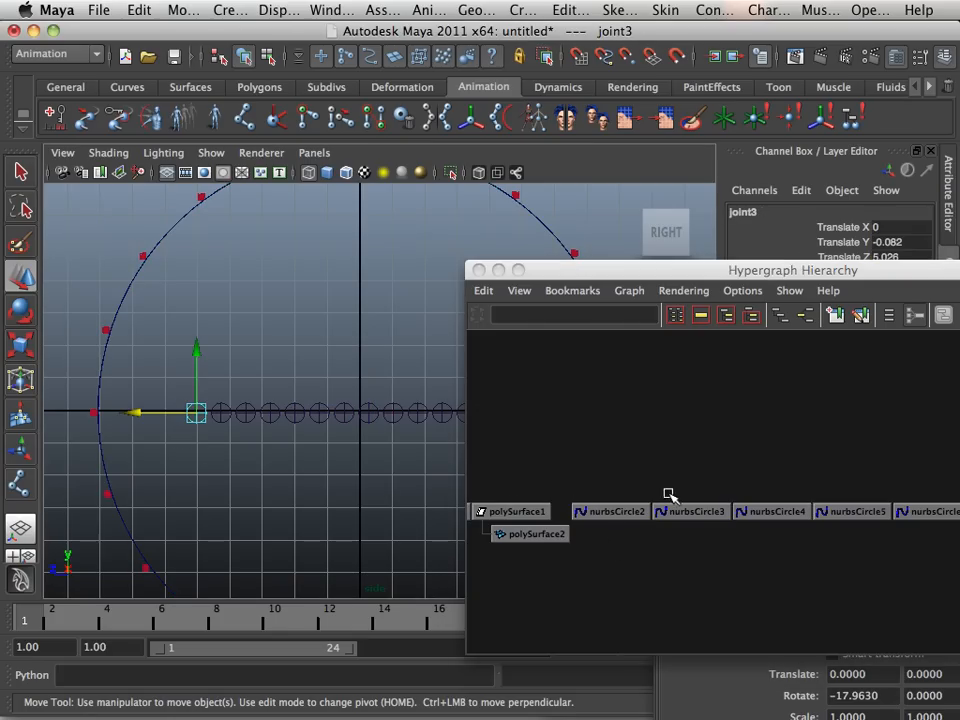
- Pair the next joints with their curves, through nurbsCircle6 and nurbsCircle7, as motion paths
drag(197, 413, 513, 197)
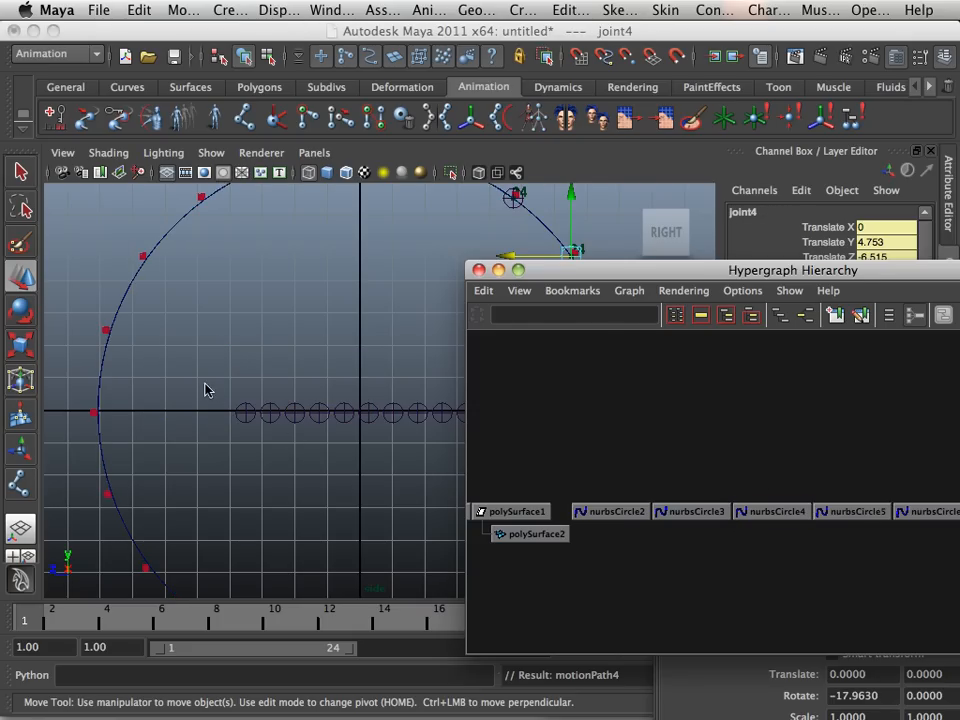
click(245, 413)
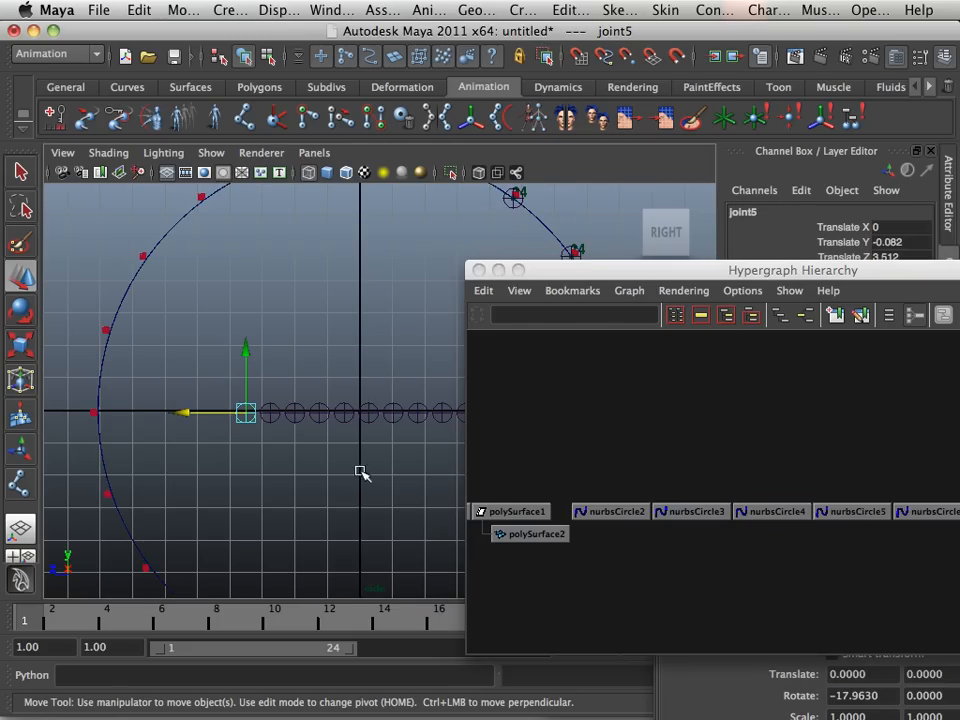
click(852, 511)
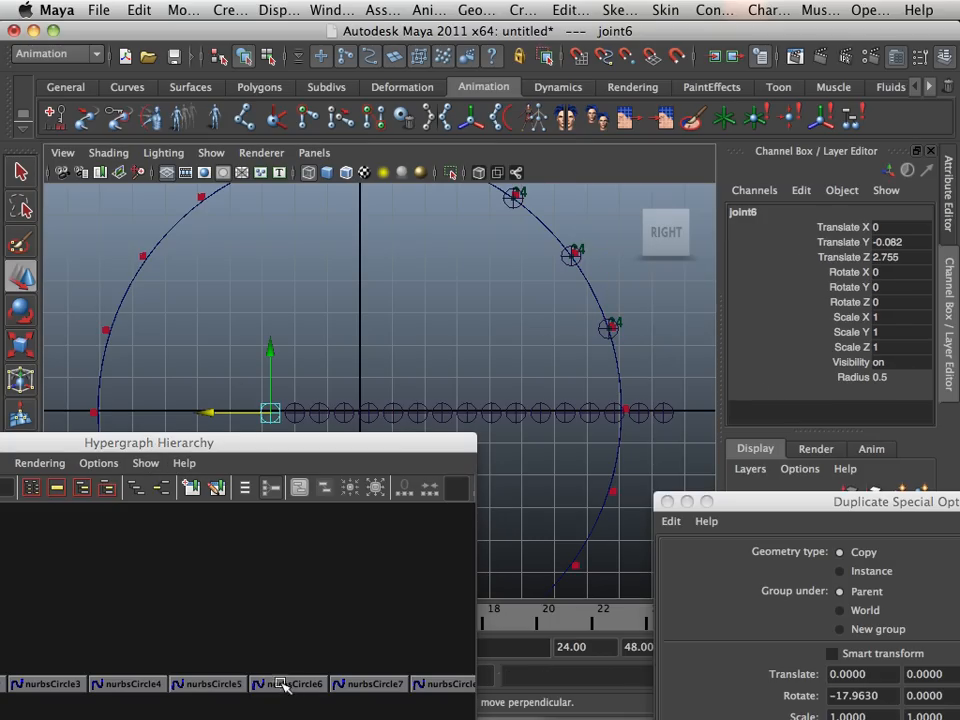
click(290, 682)
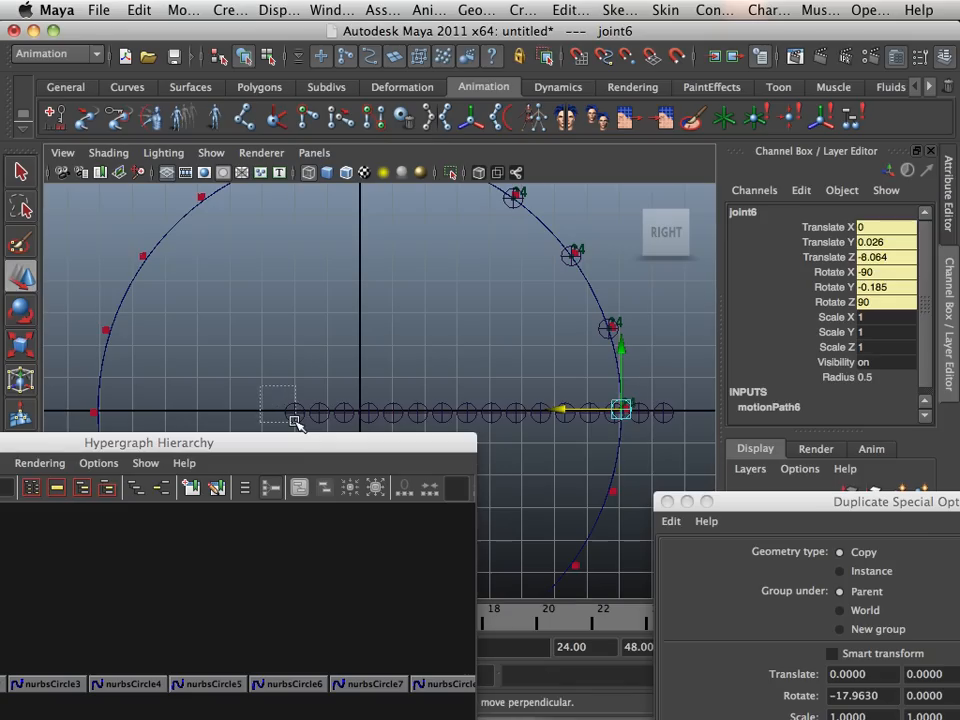
click(368, 683)
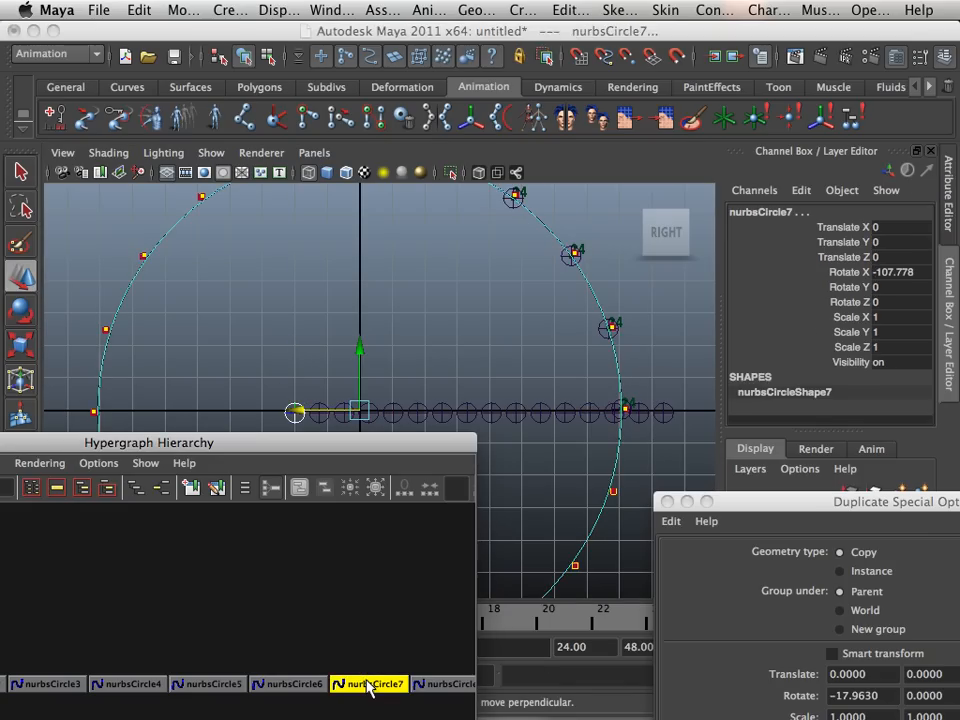